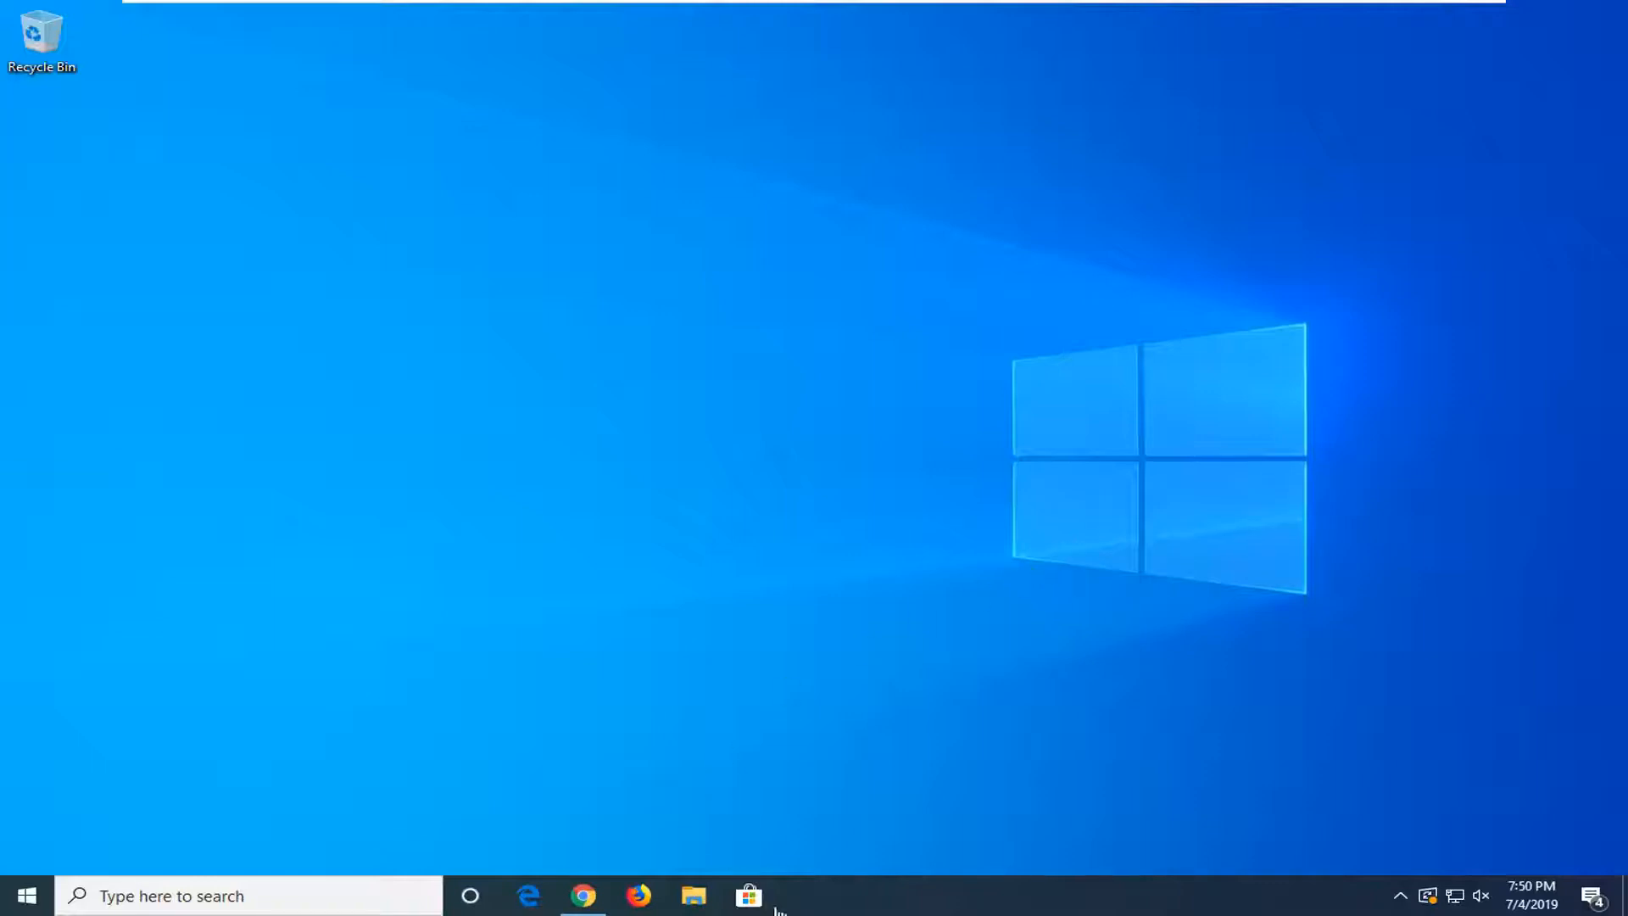
mouse_move(986, 780)
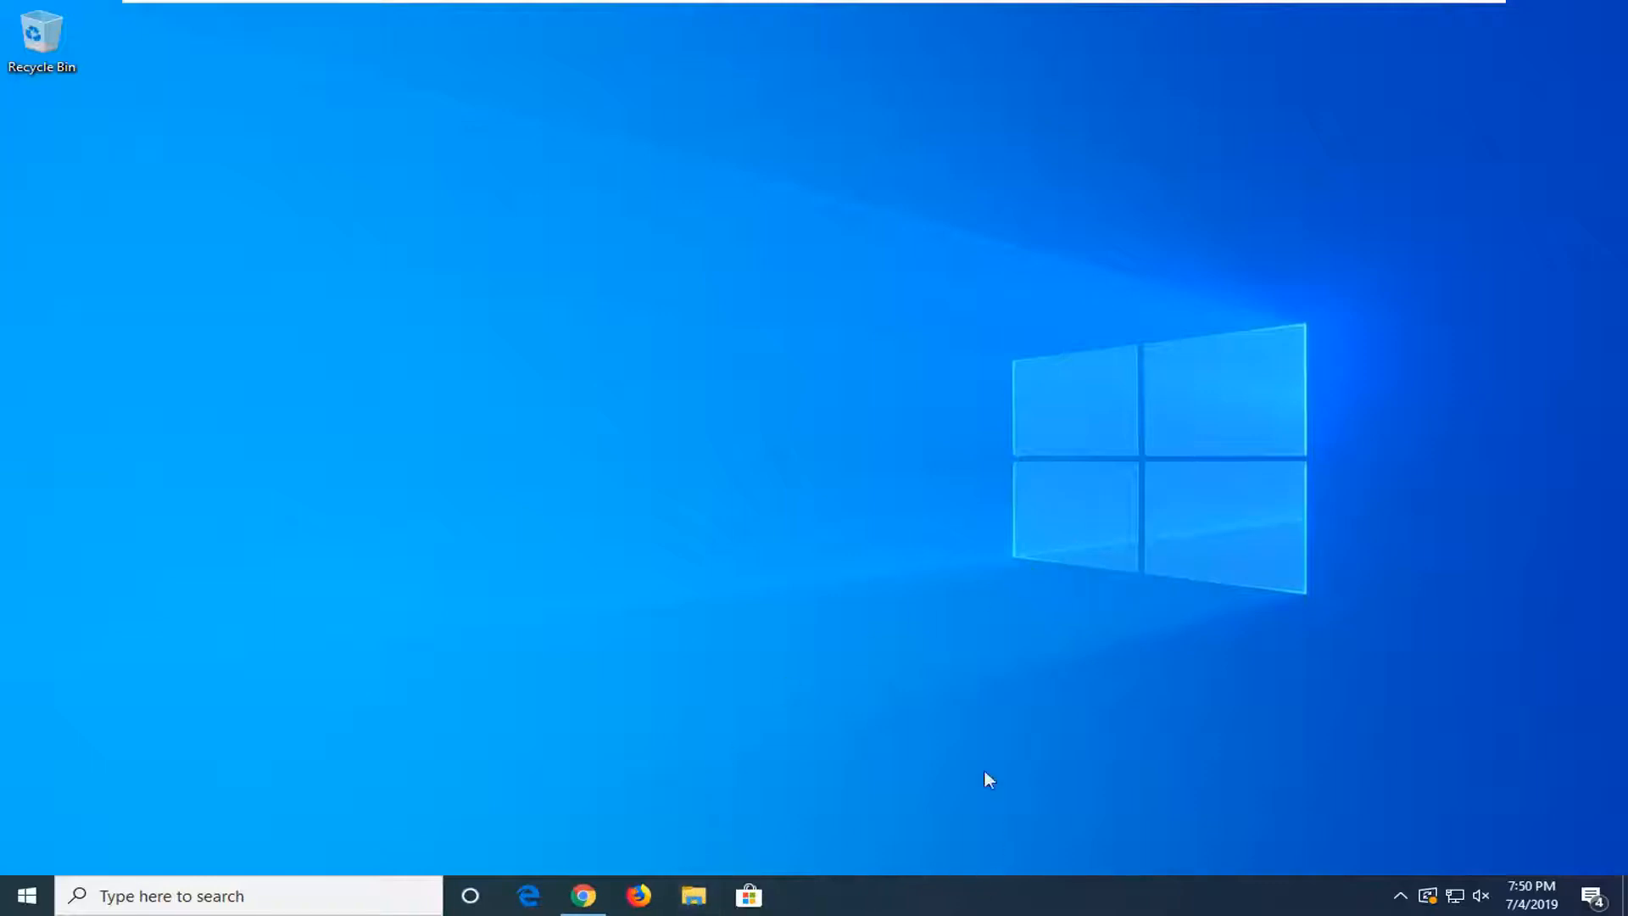
mouse_move(1105, 896)
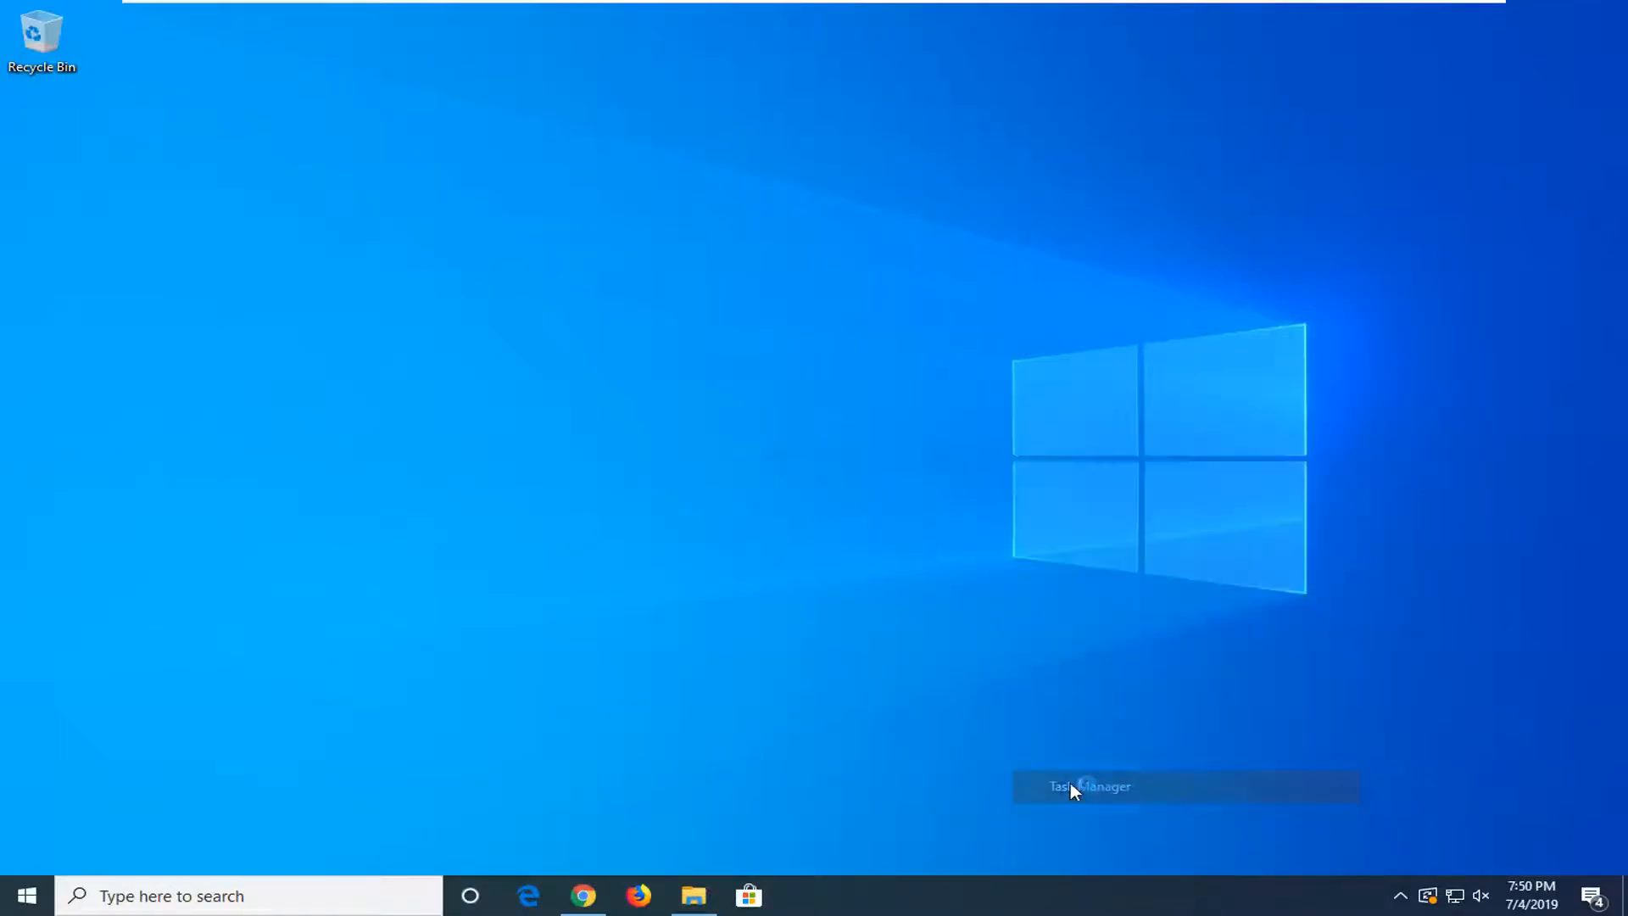
- Restart the Windows Explorer process from Task Manager's Processes list, then close Task Manager
click(1089, 786)
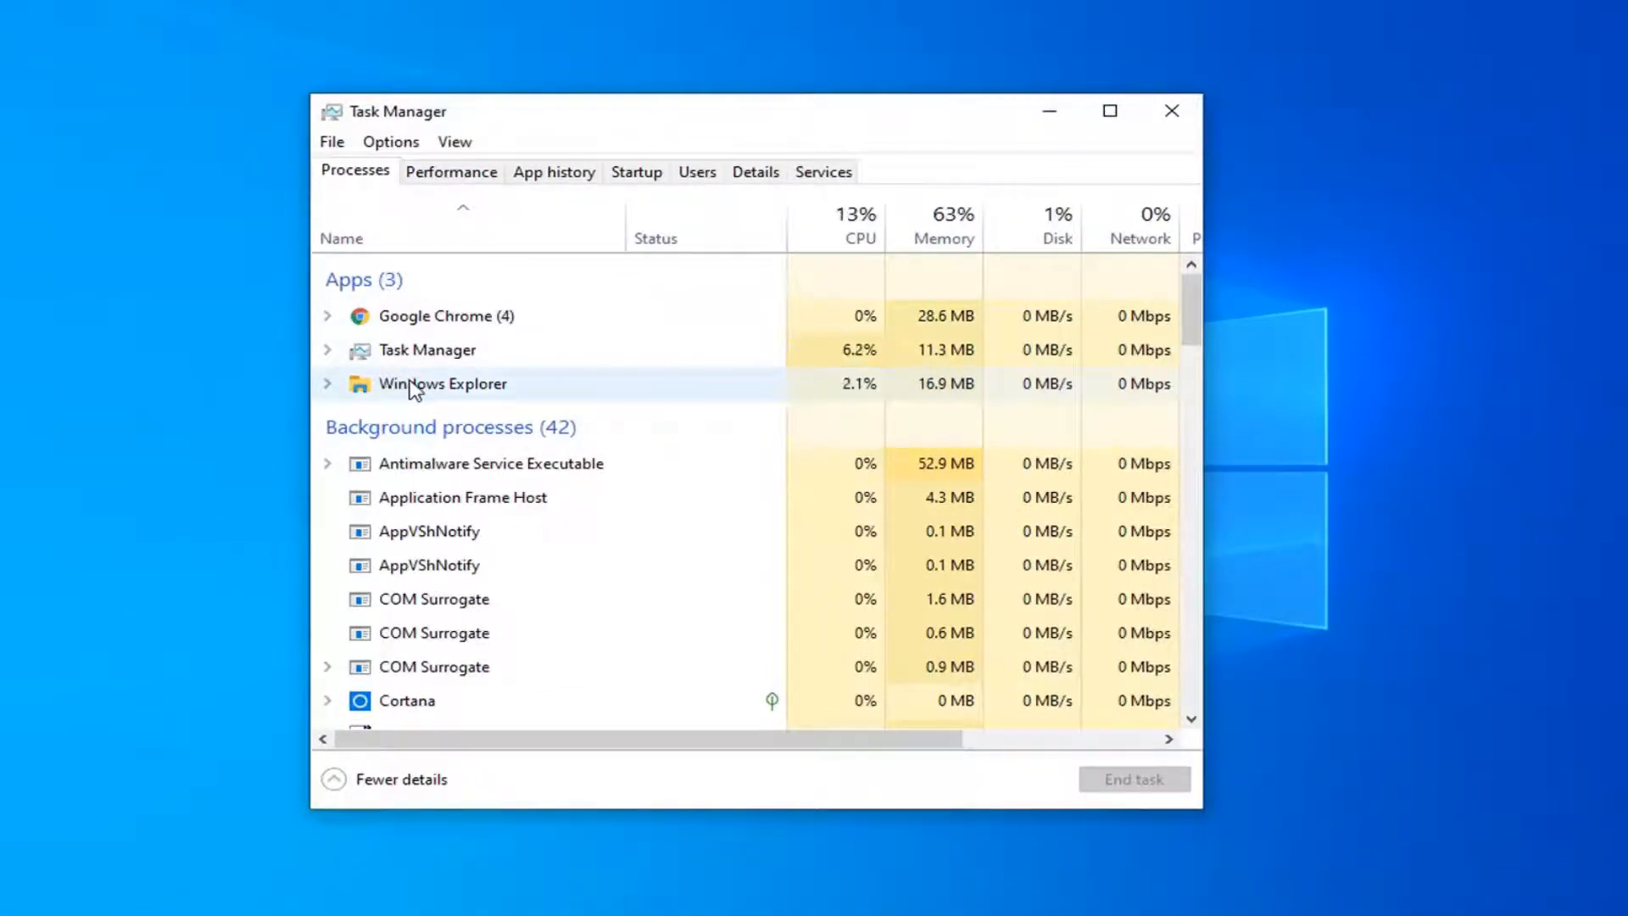
right_click(440, 384)
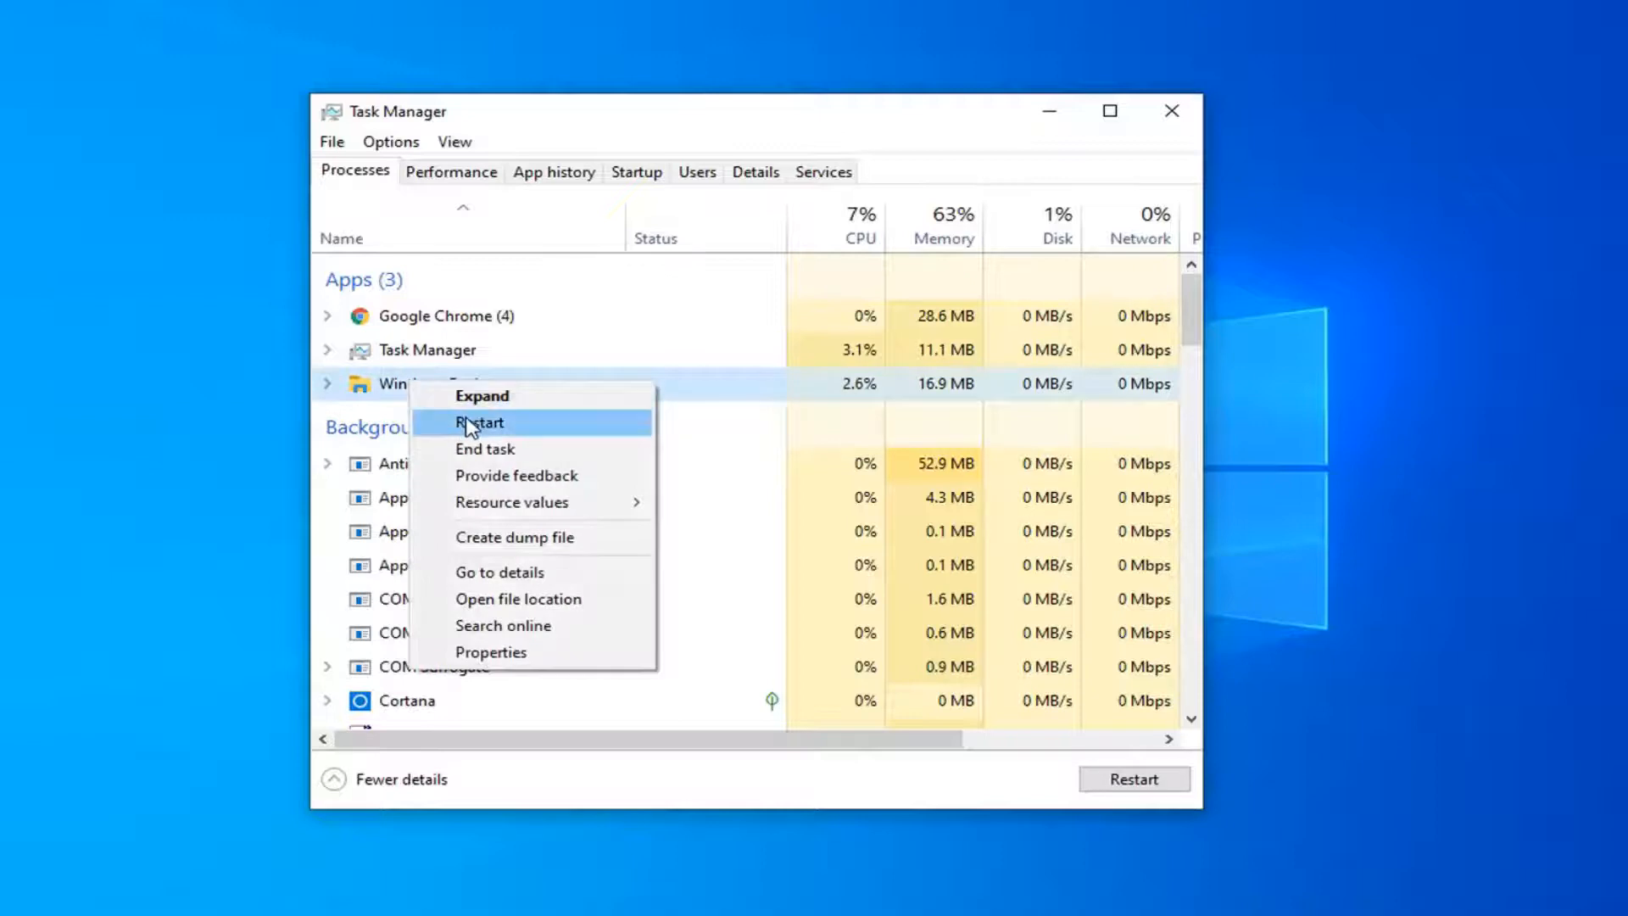
click(478, 422)
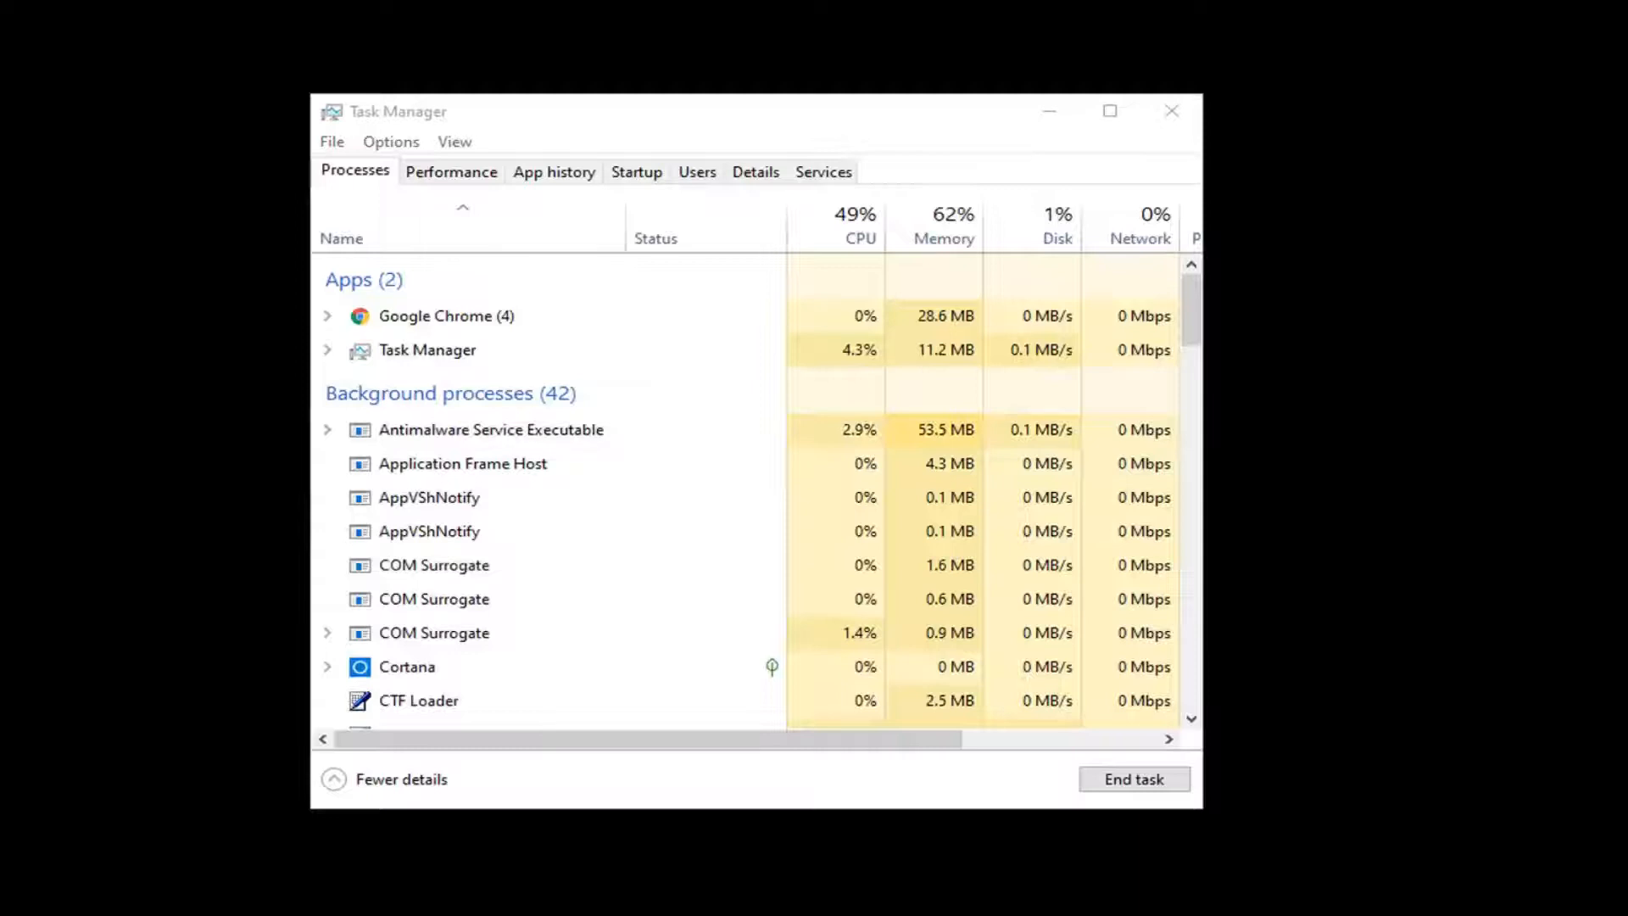
drag(727, 111, 810, 140)
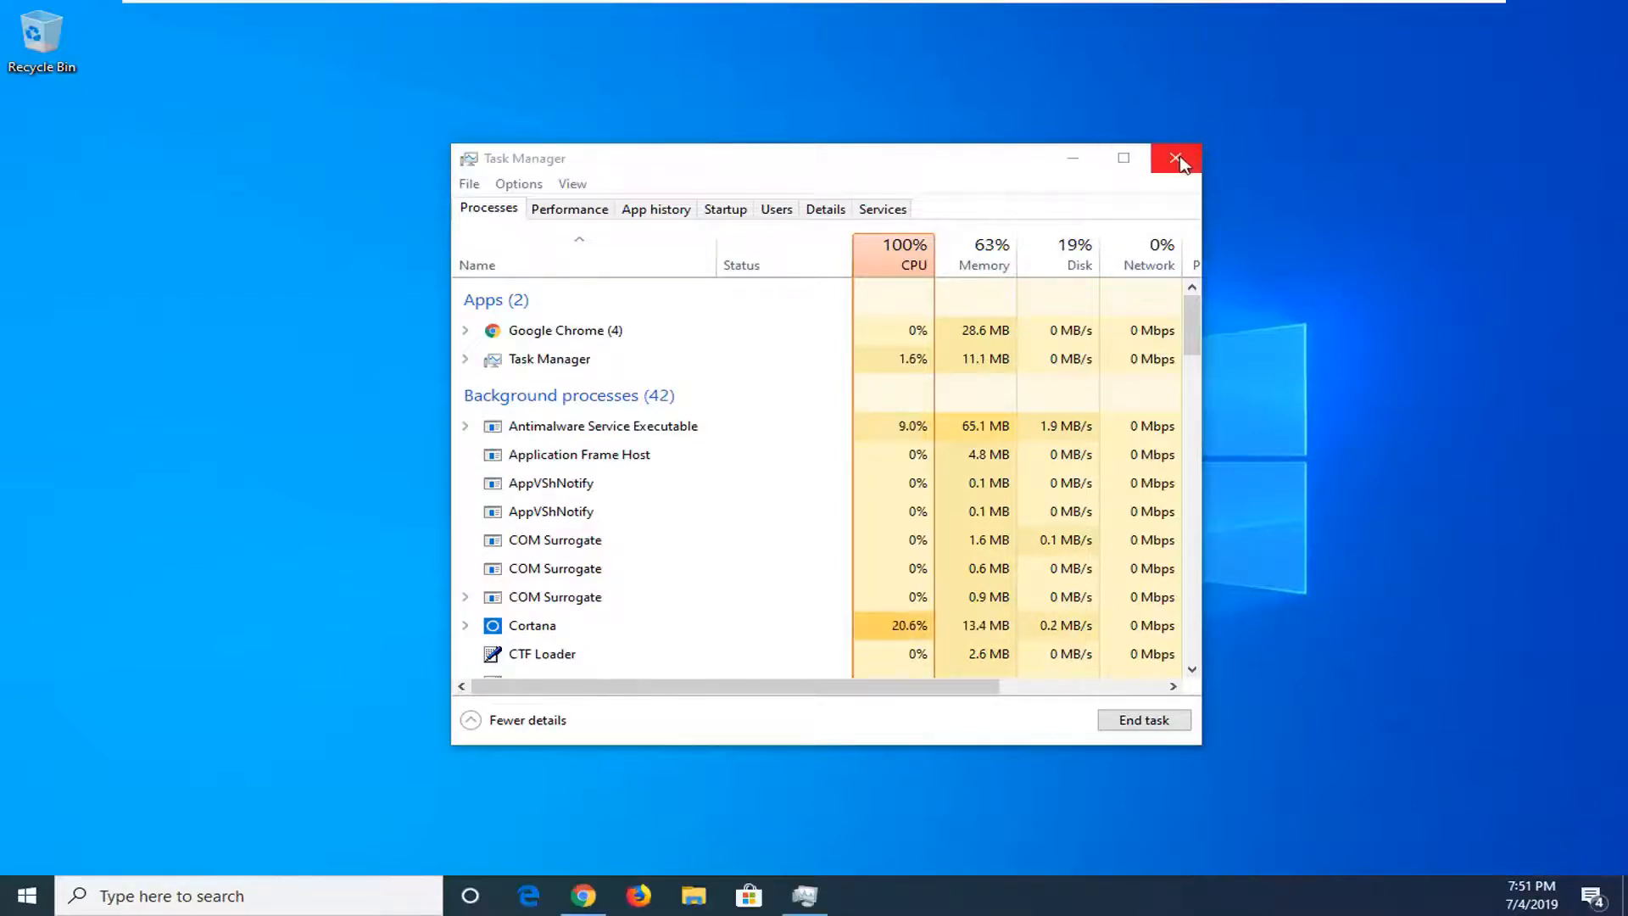
click(1176, 158)
text(c)
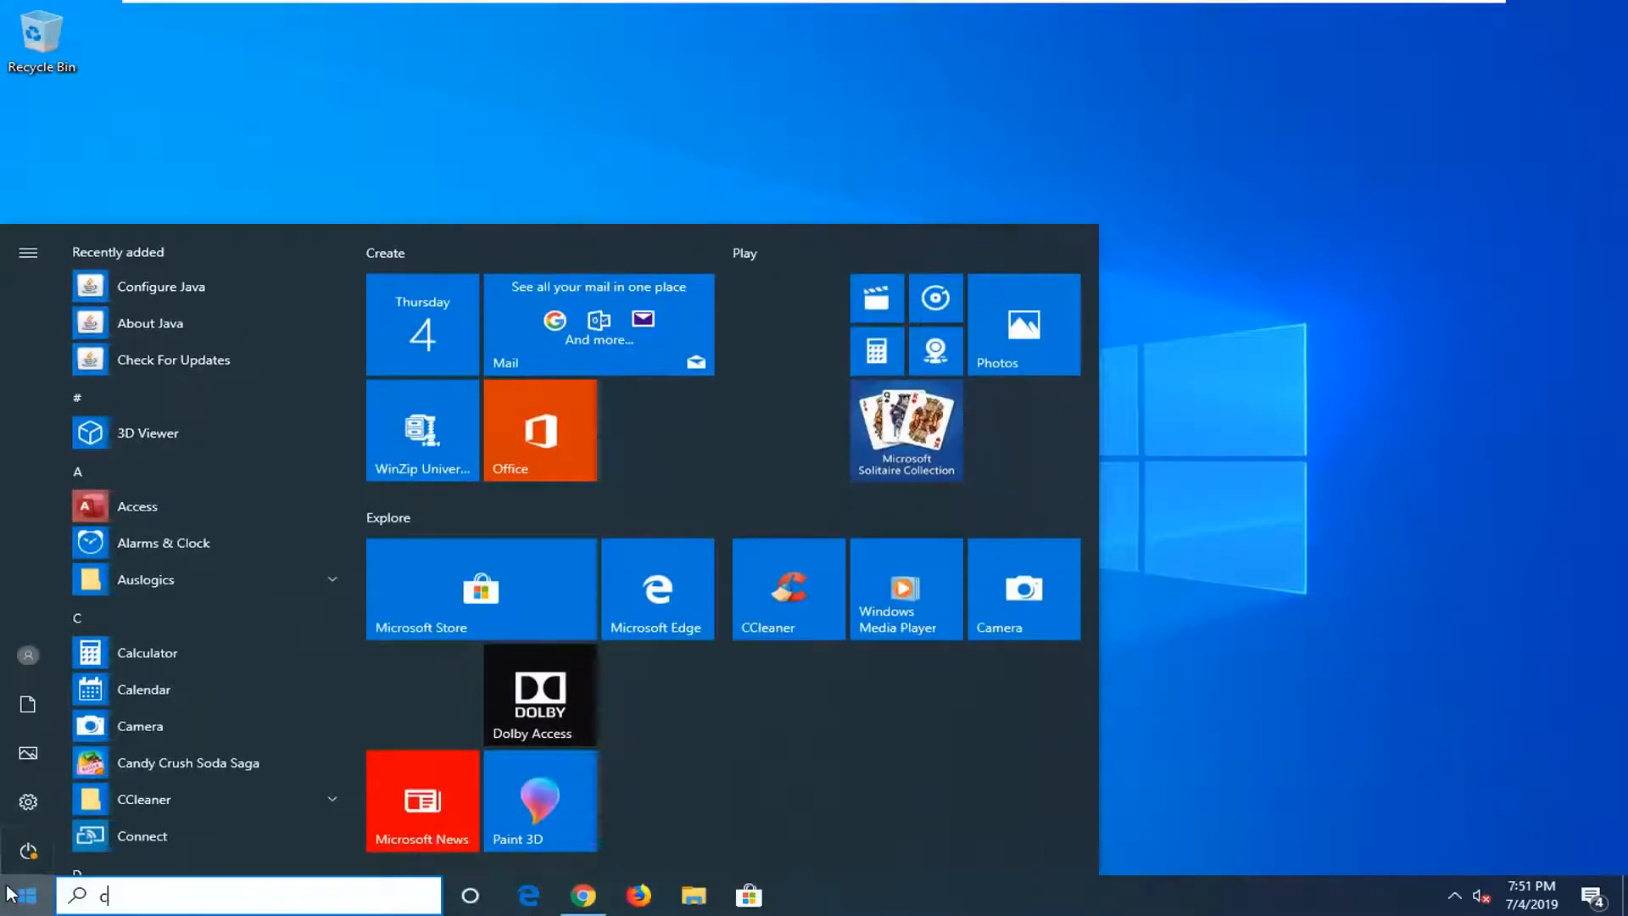
- Search Start for cmd and run Command Prompt as administrator
text(md)
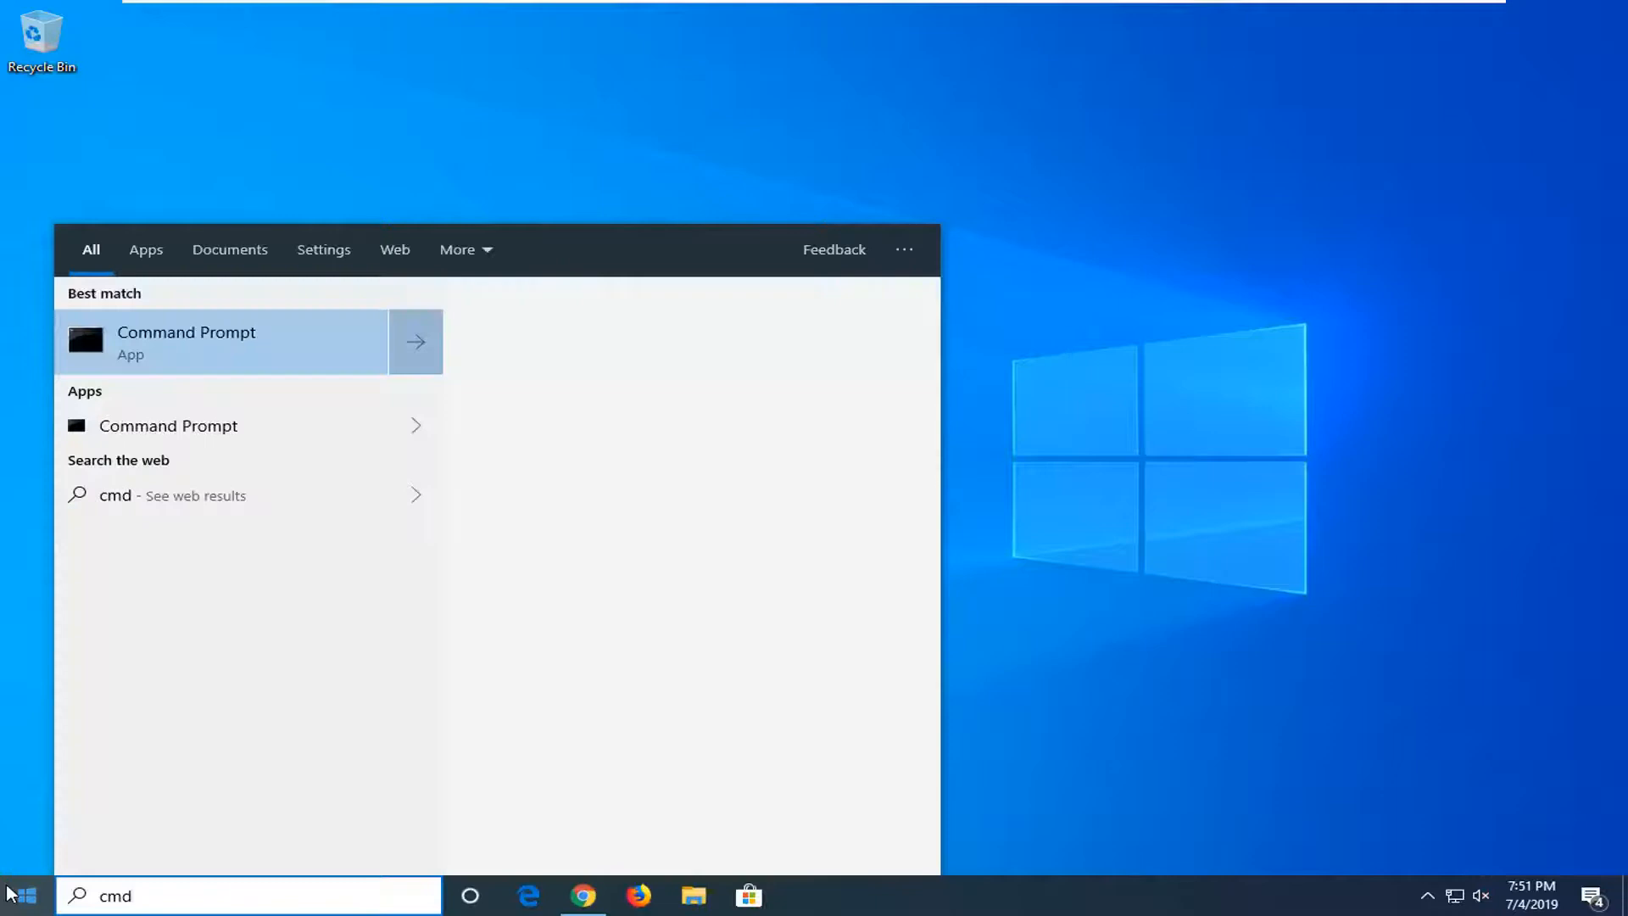
right_click(222, 342)
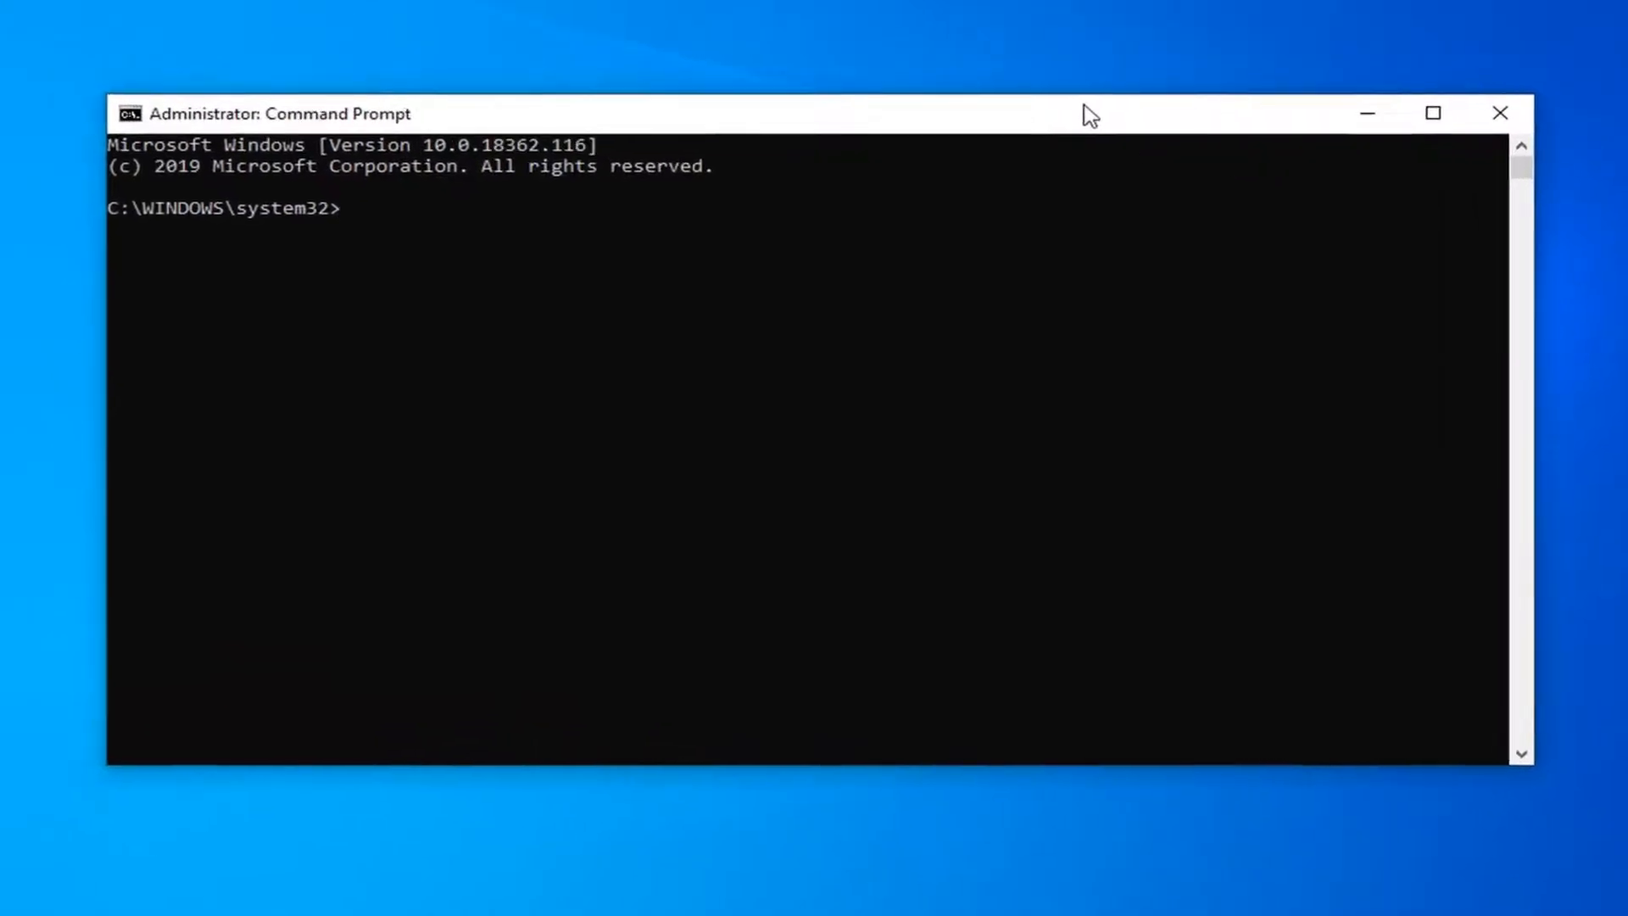
- Enter 'sfc /scannow' at the system32 prompt to begin the system file scan
text(sfc)
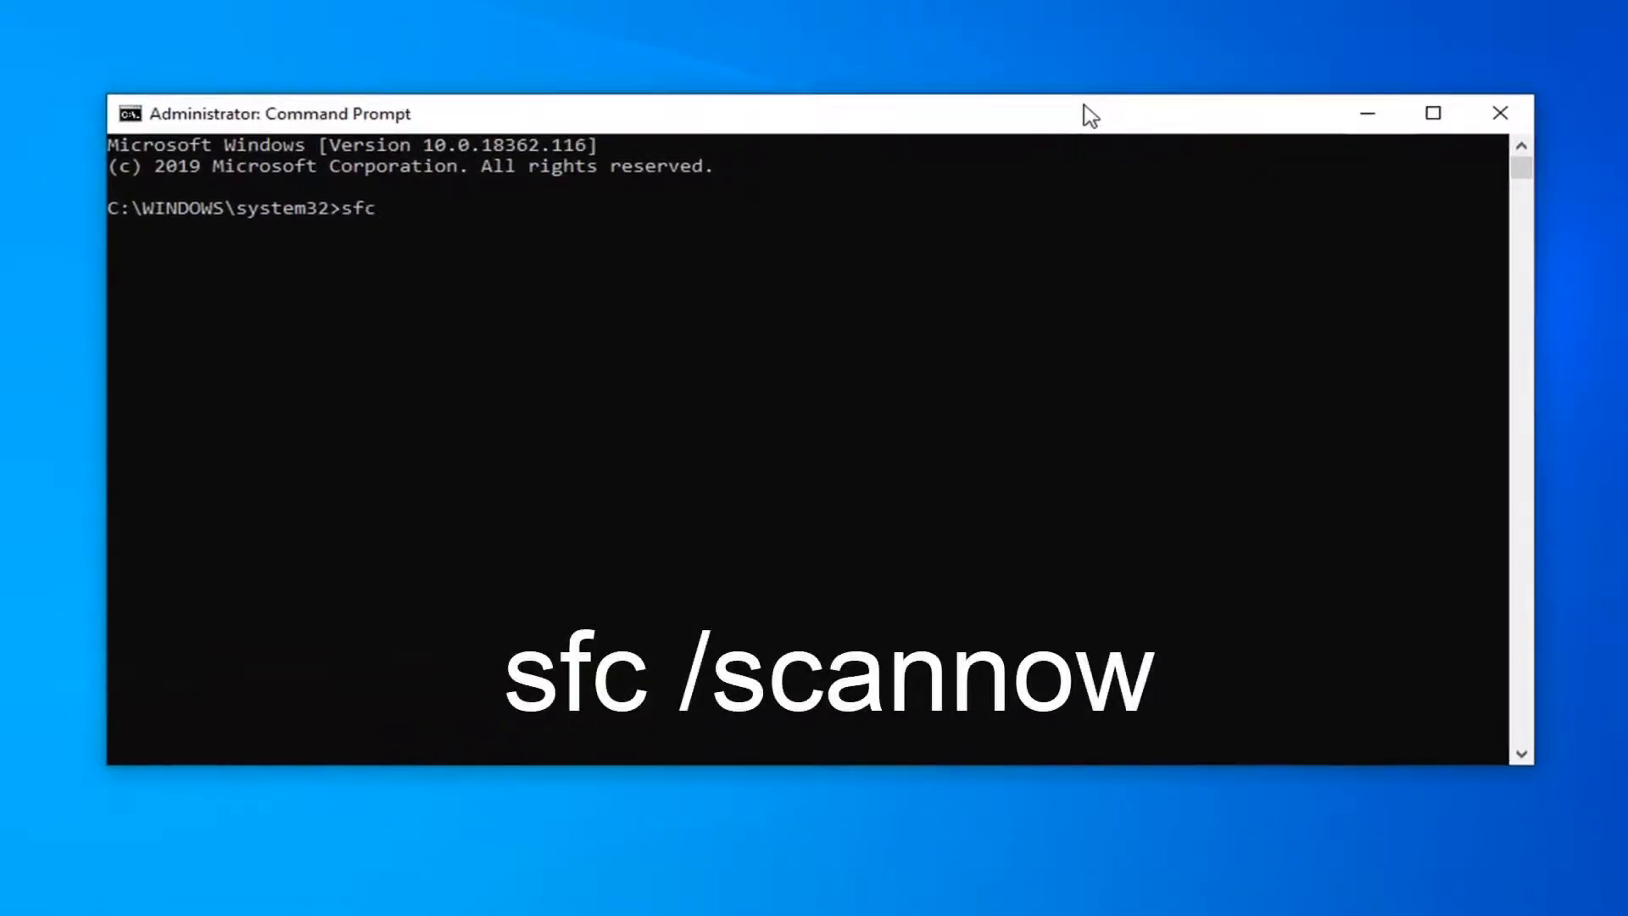
text(/scann)
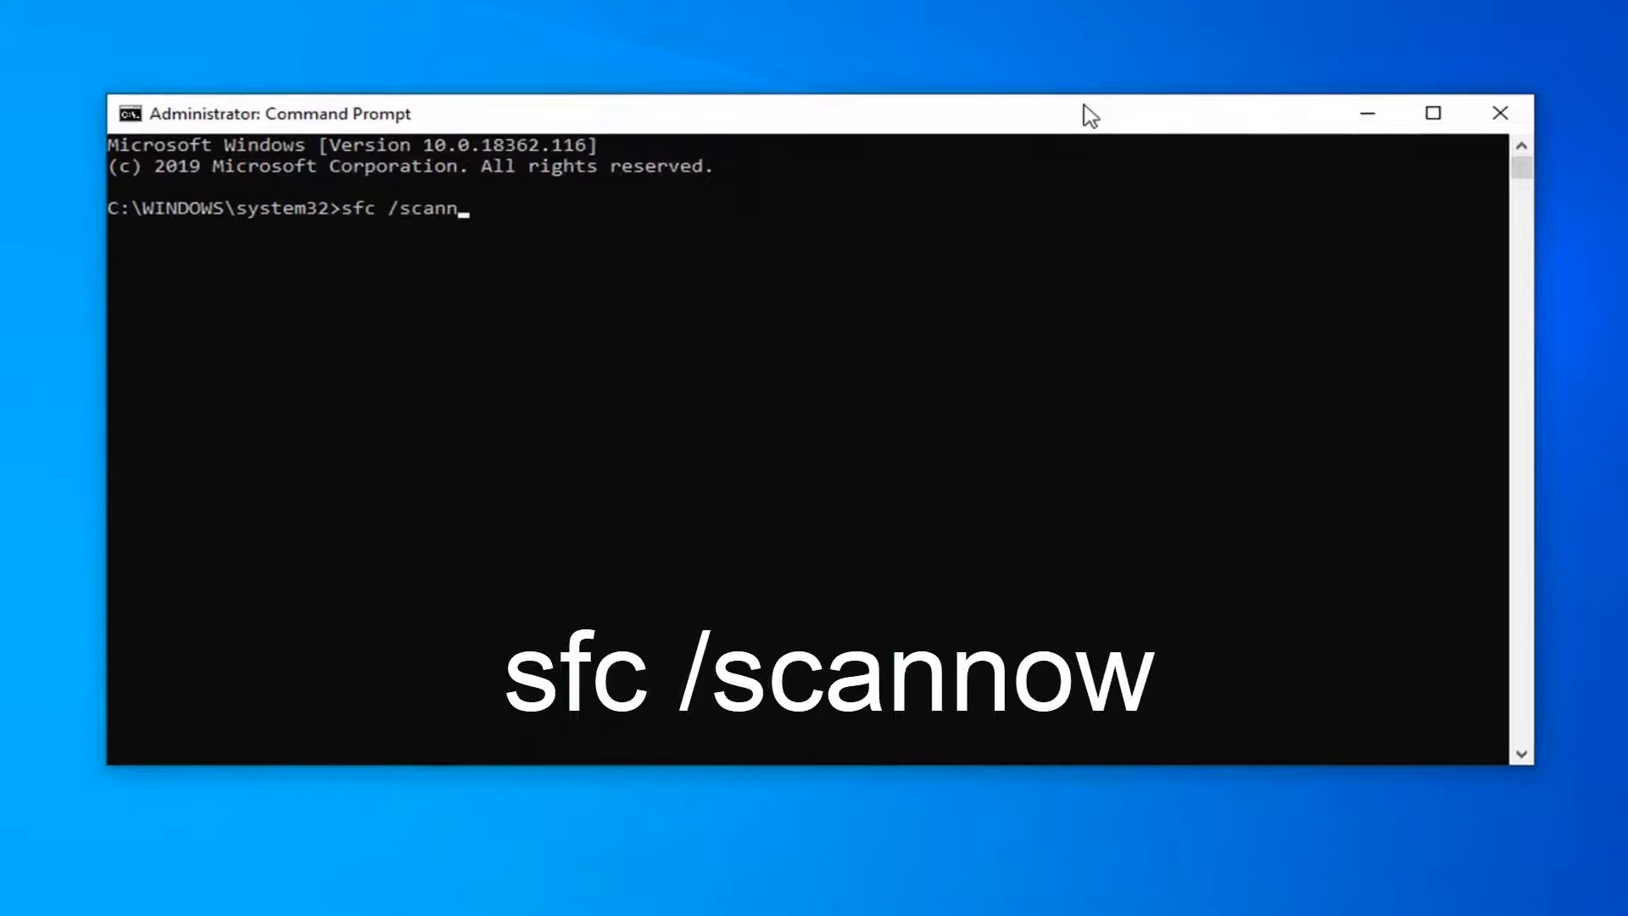
text(ow)
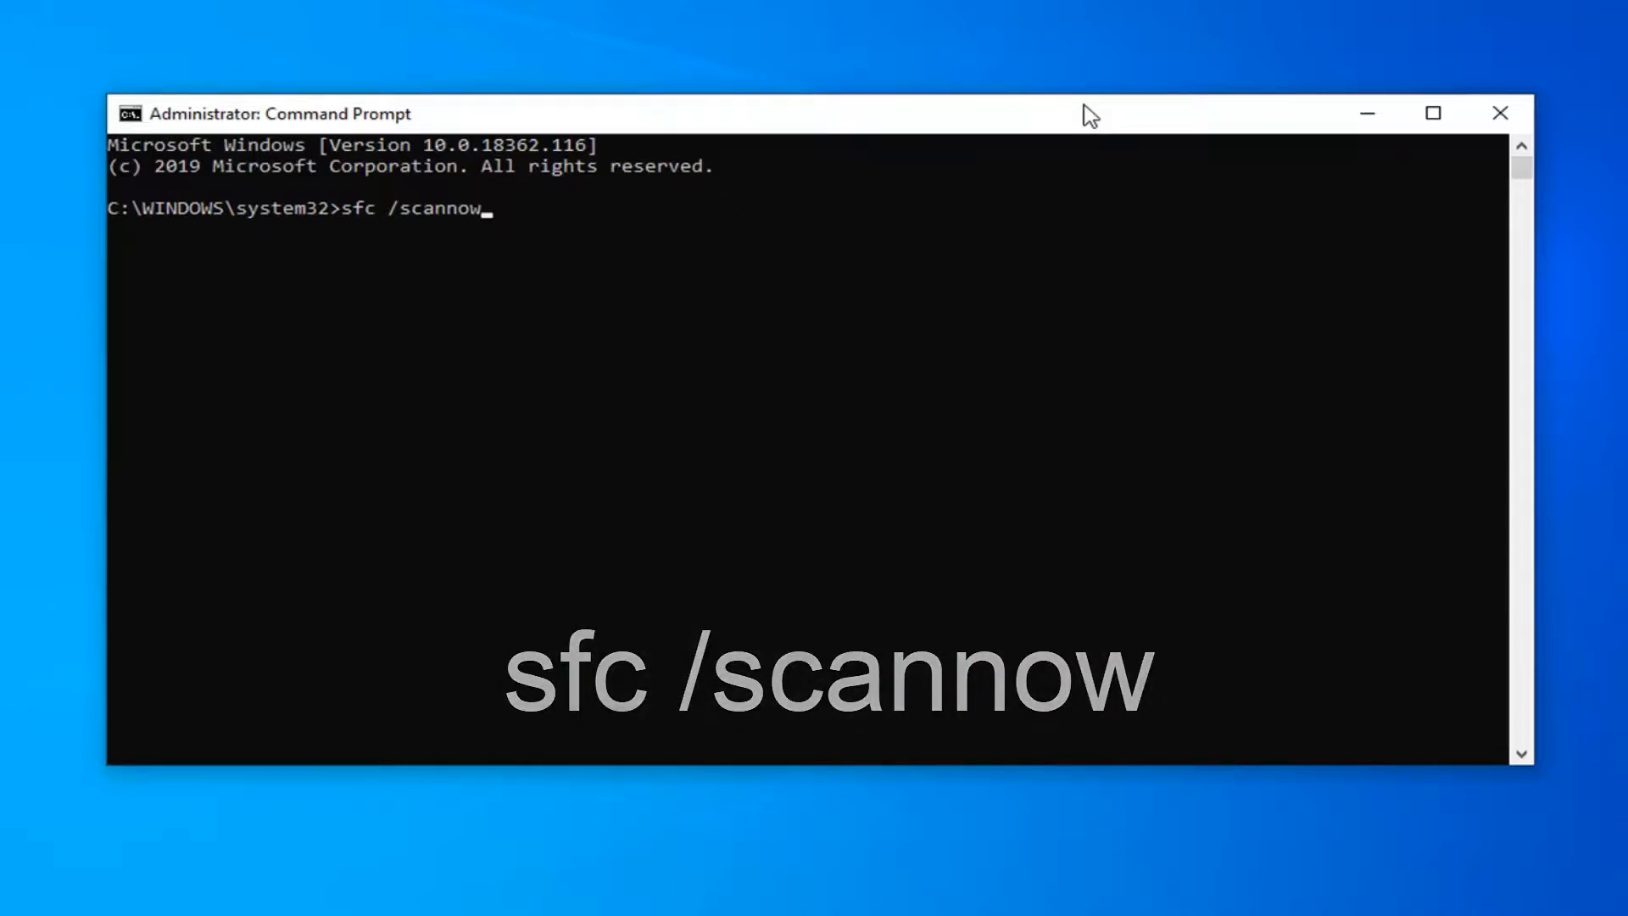
key(Return)
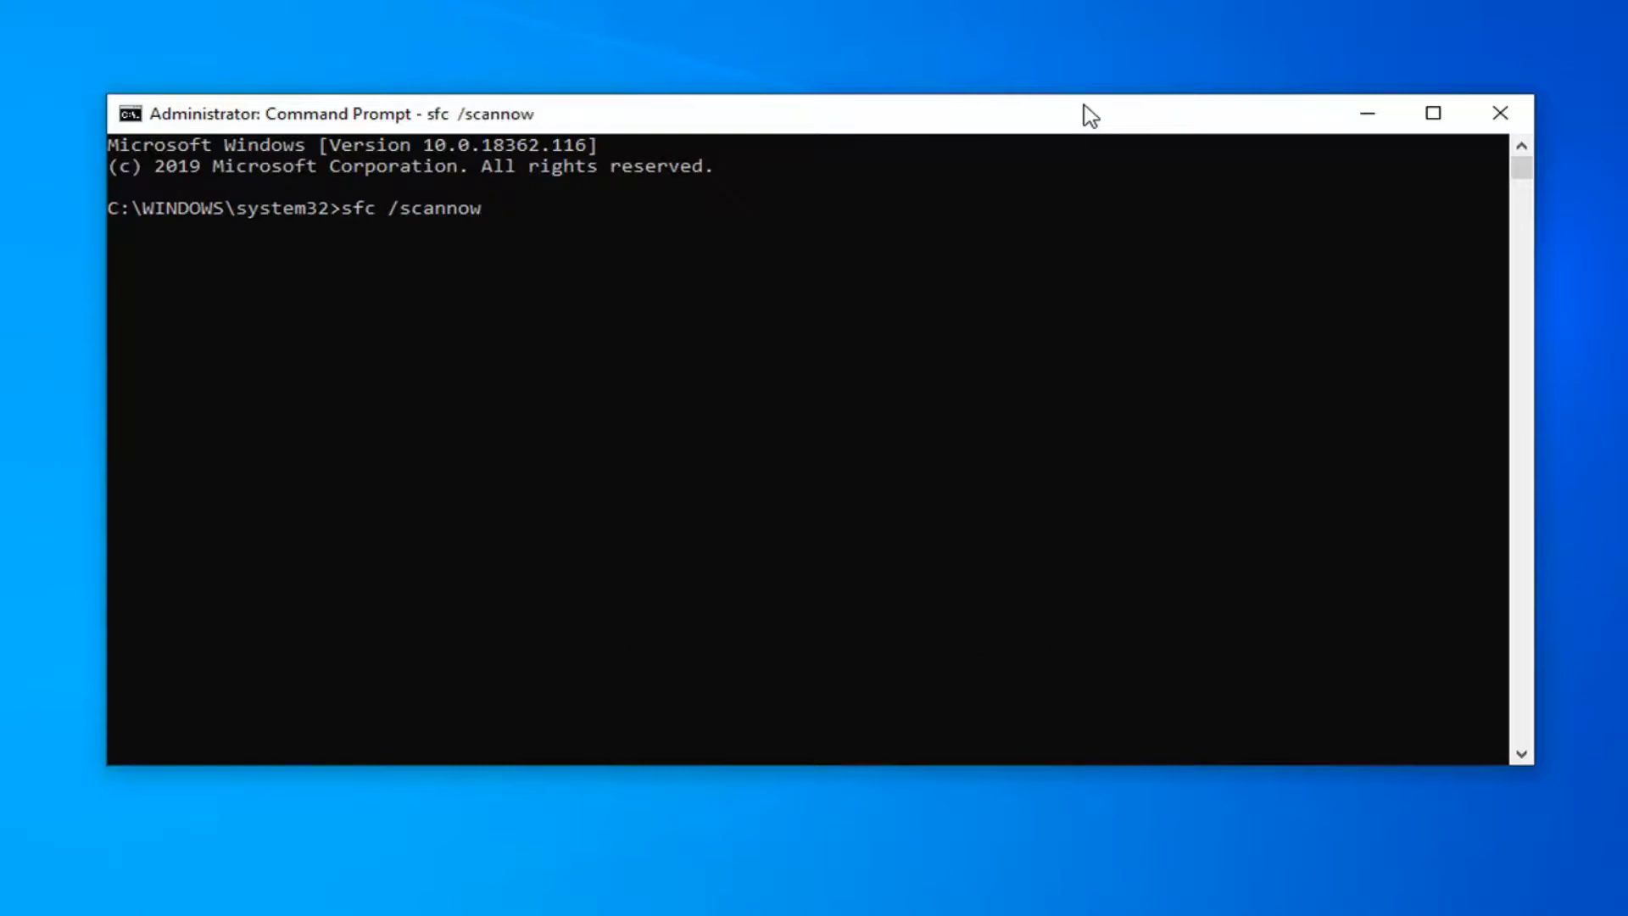
key(Return)
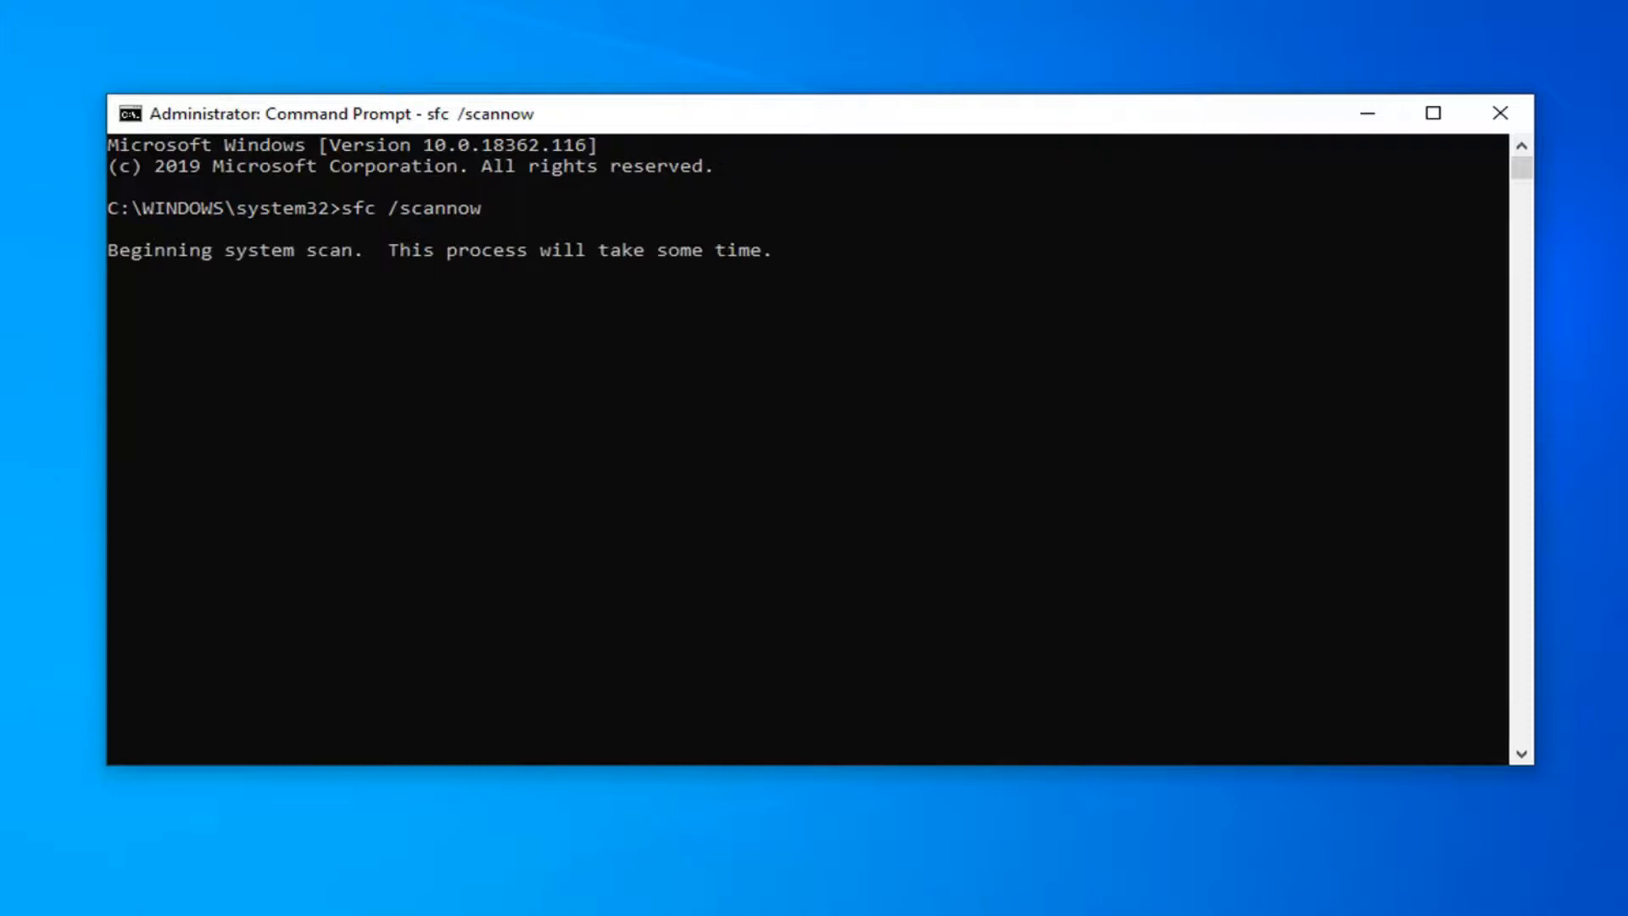
mouse_move(549, 294)
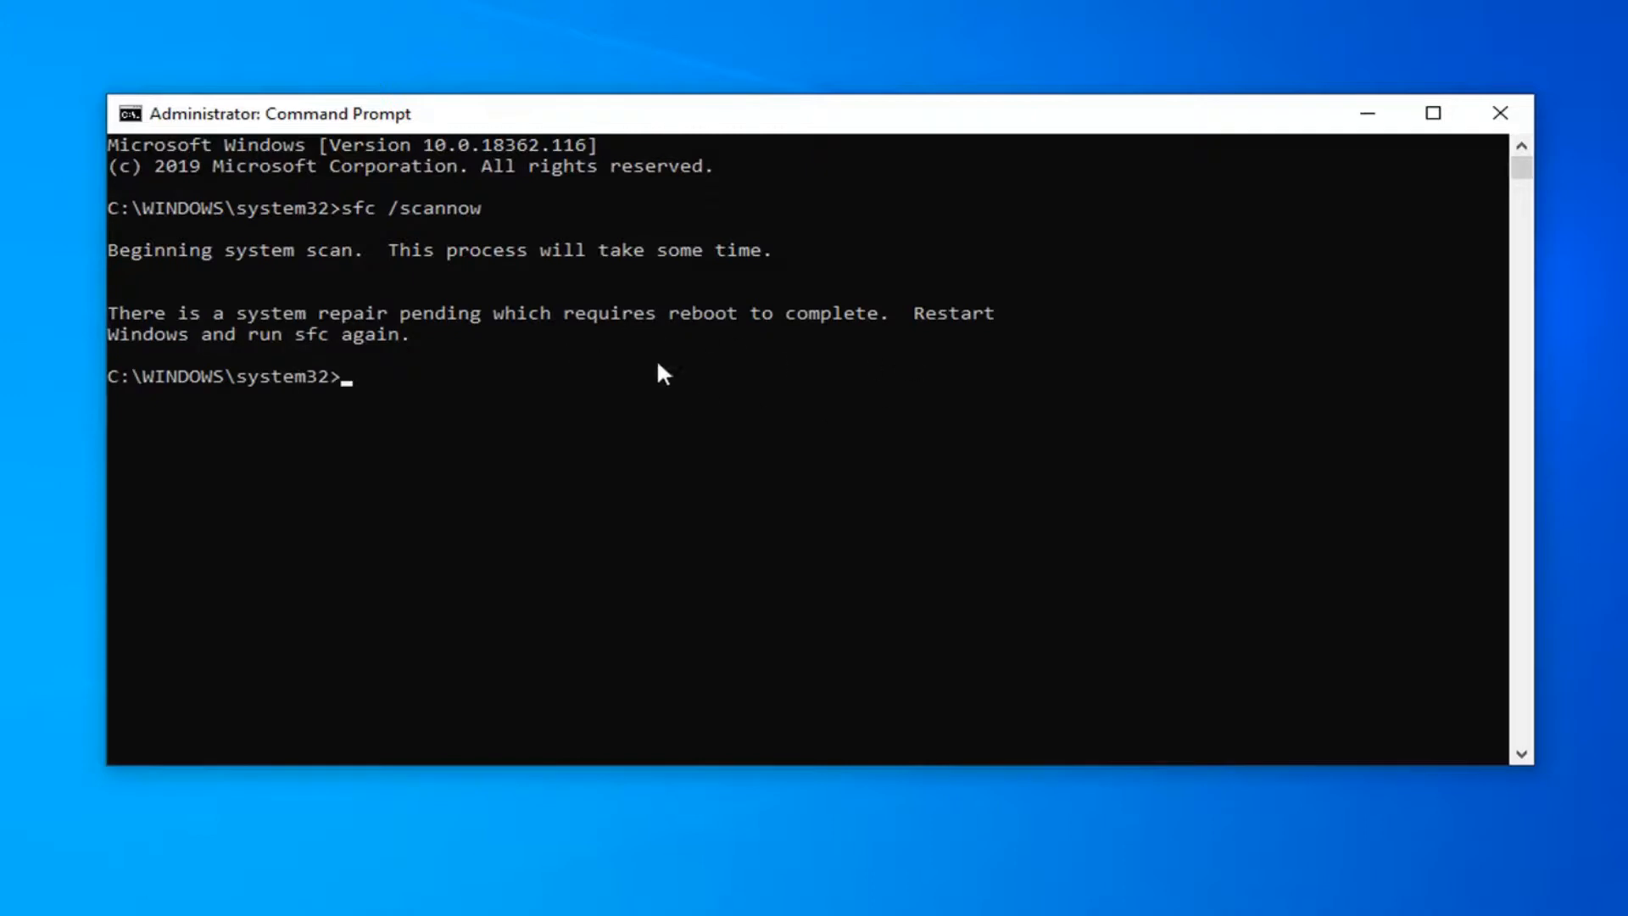
mouse_move(299, 285)
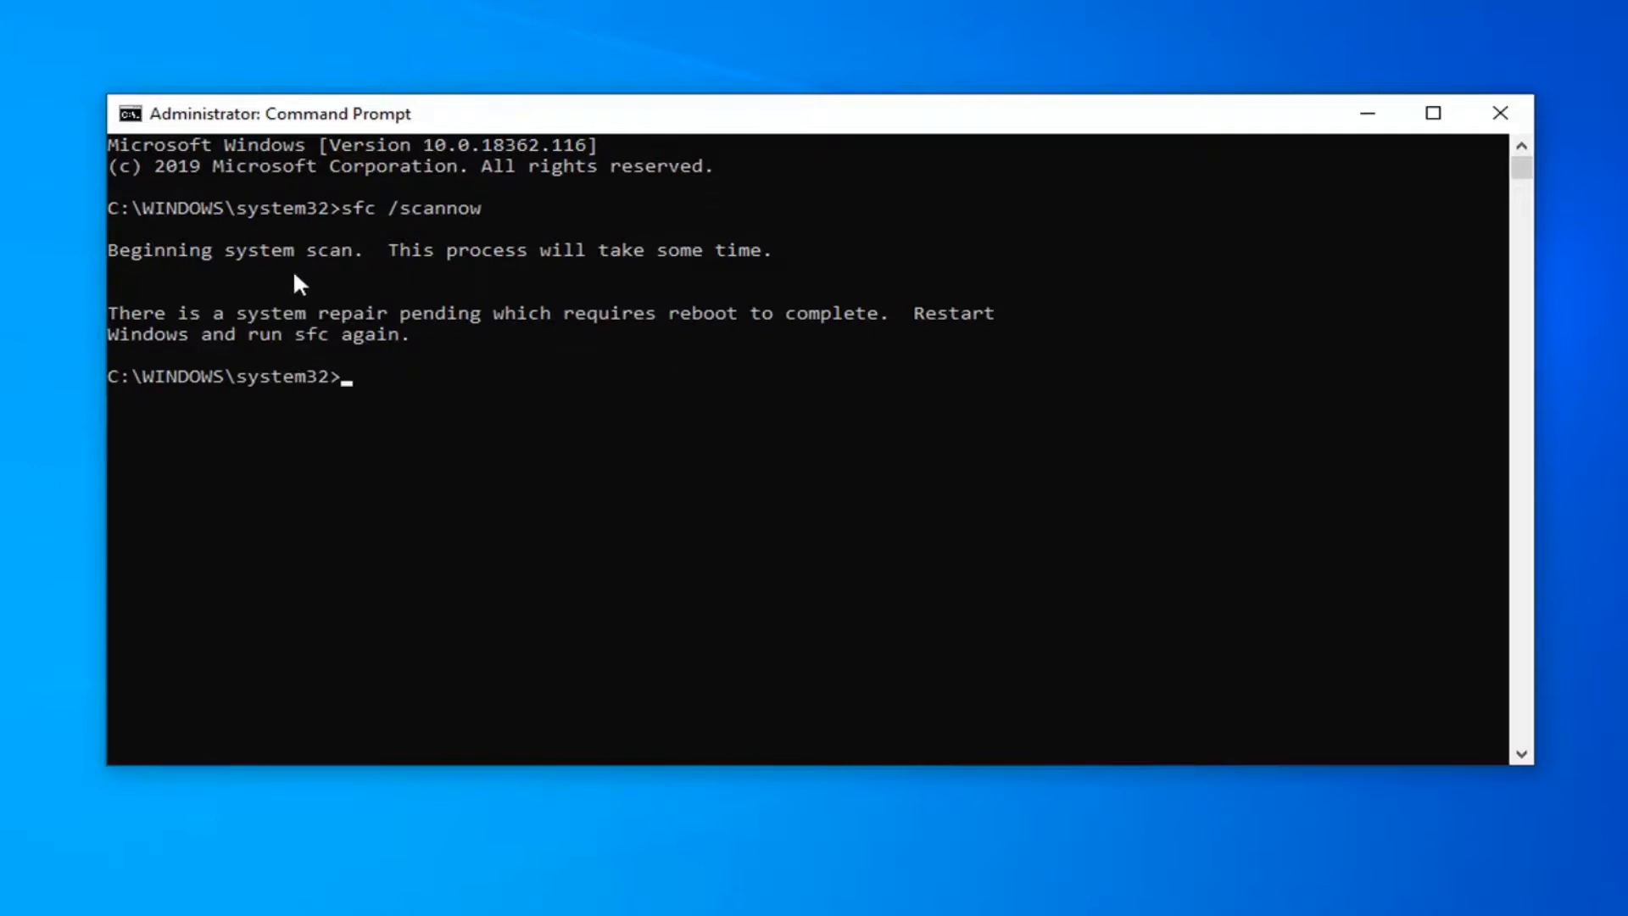
mouse_move(406, 389)
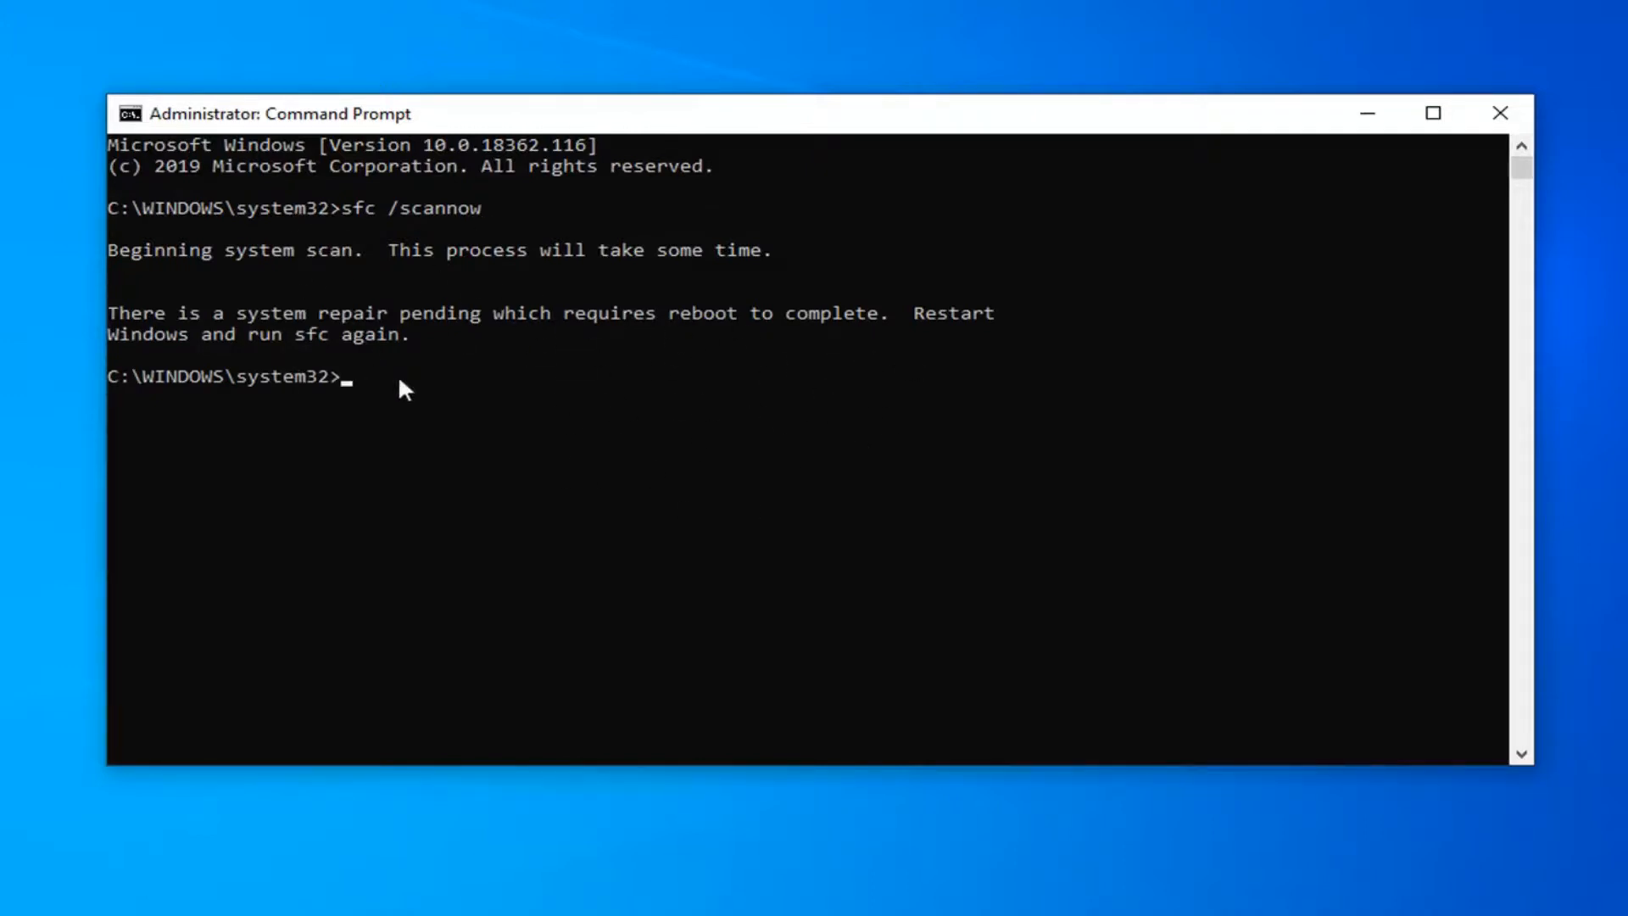
mouse_move(481, 228)
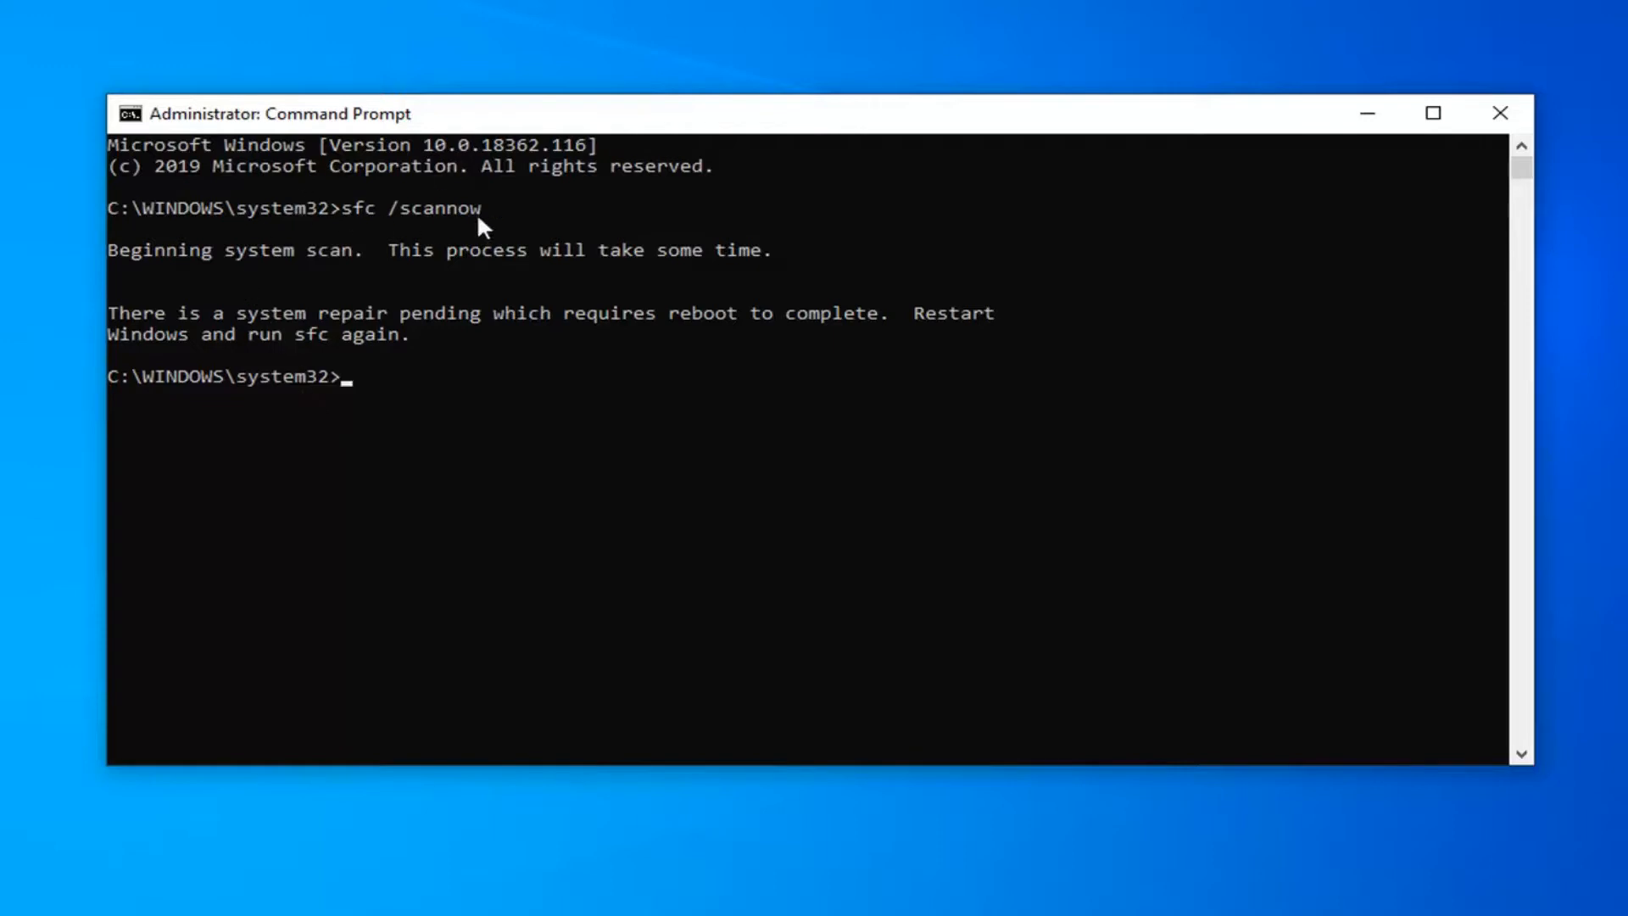
mouse_move(358, 332)
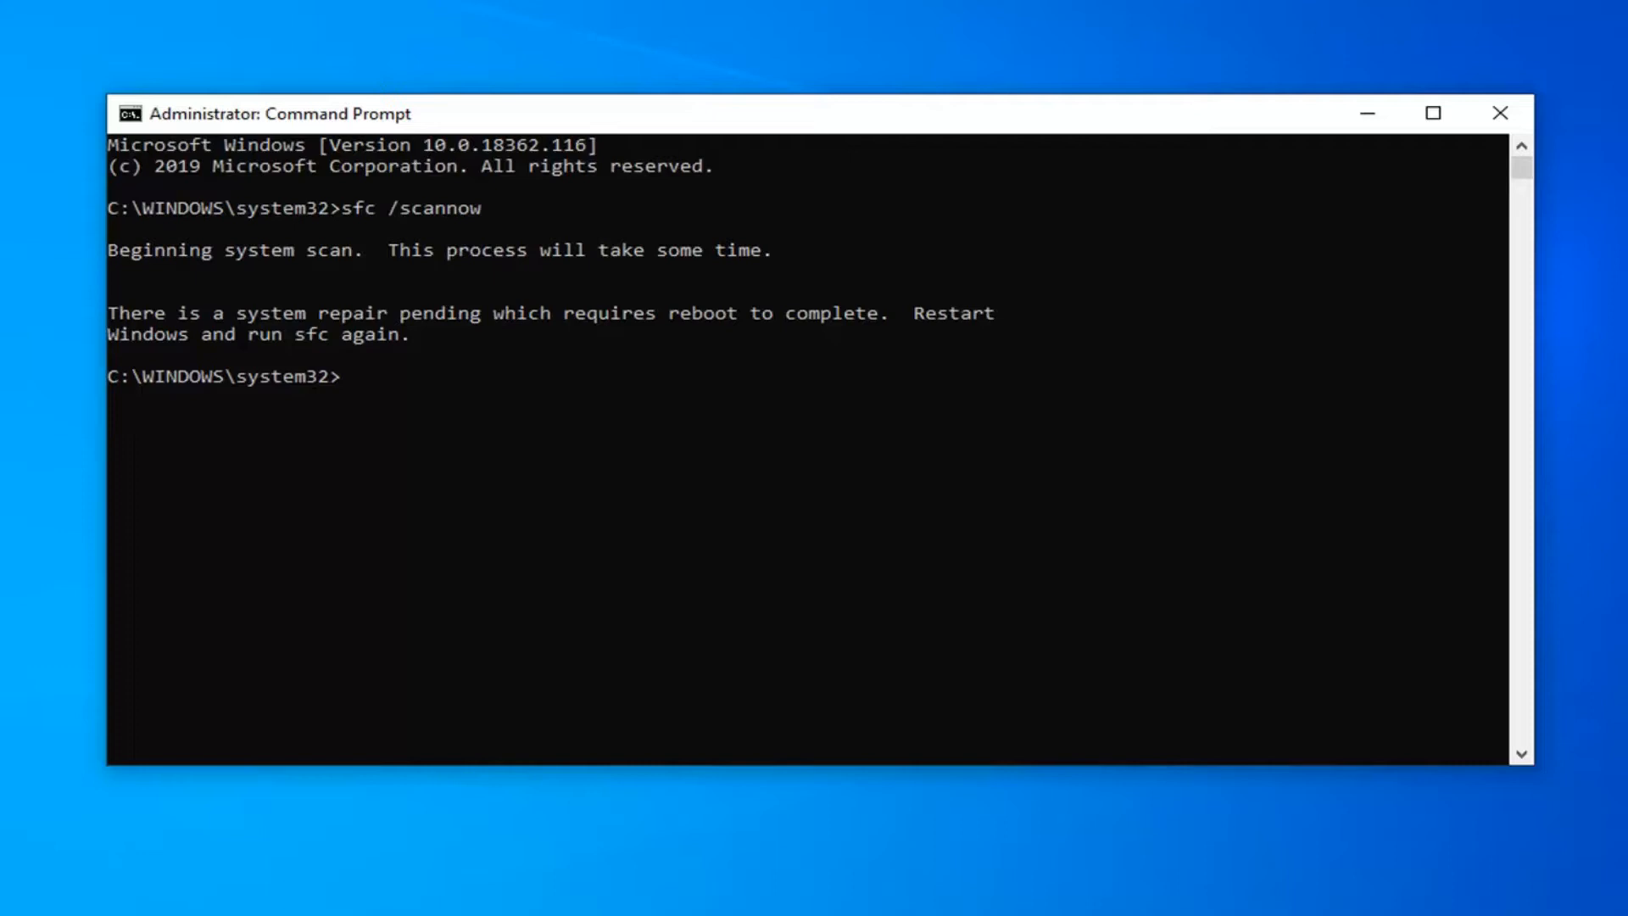
mouse_move(558, 273)
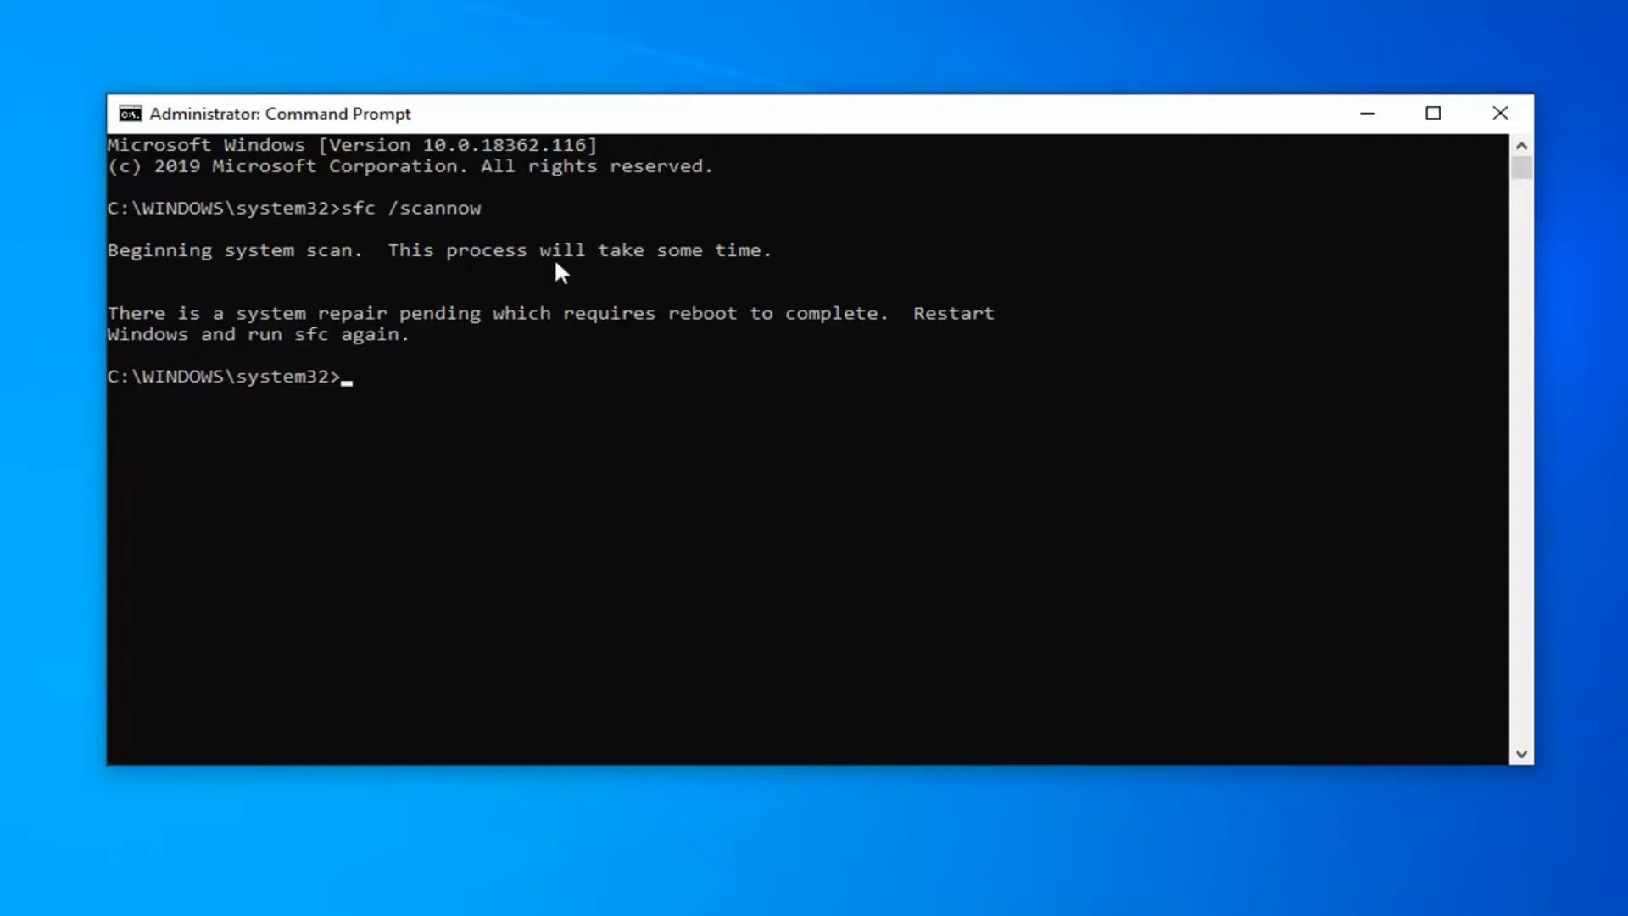
mouse_move(325, 338)
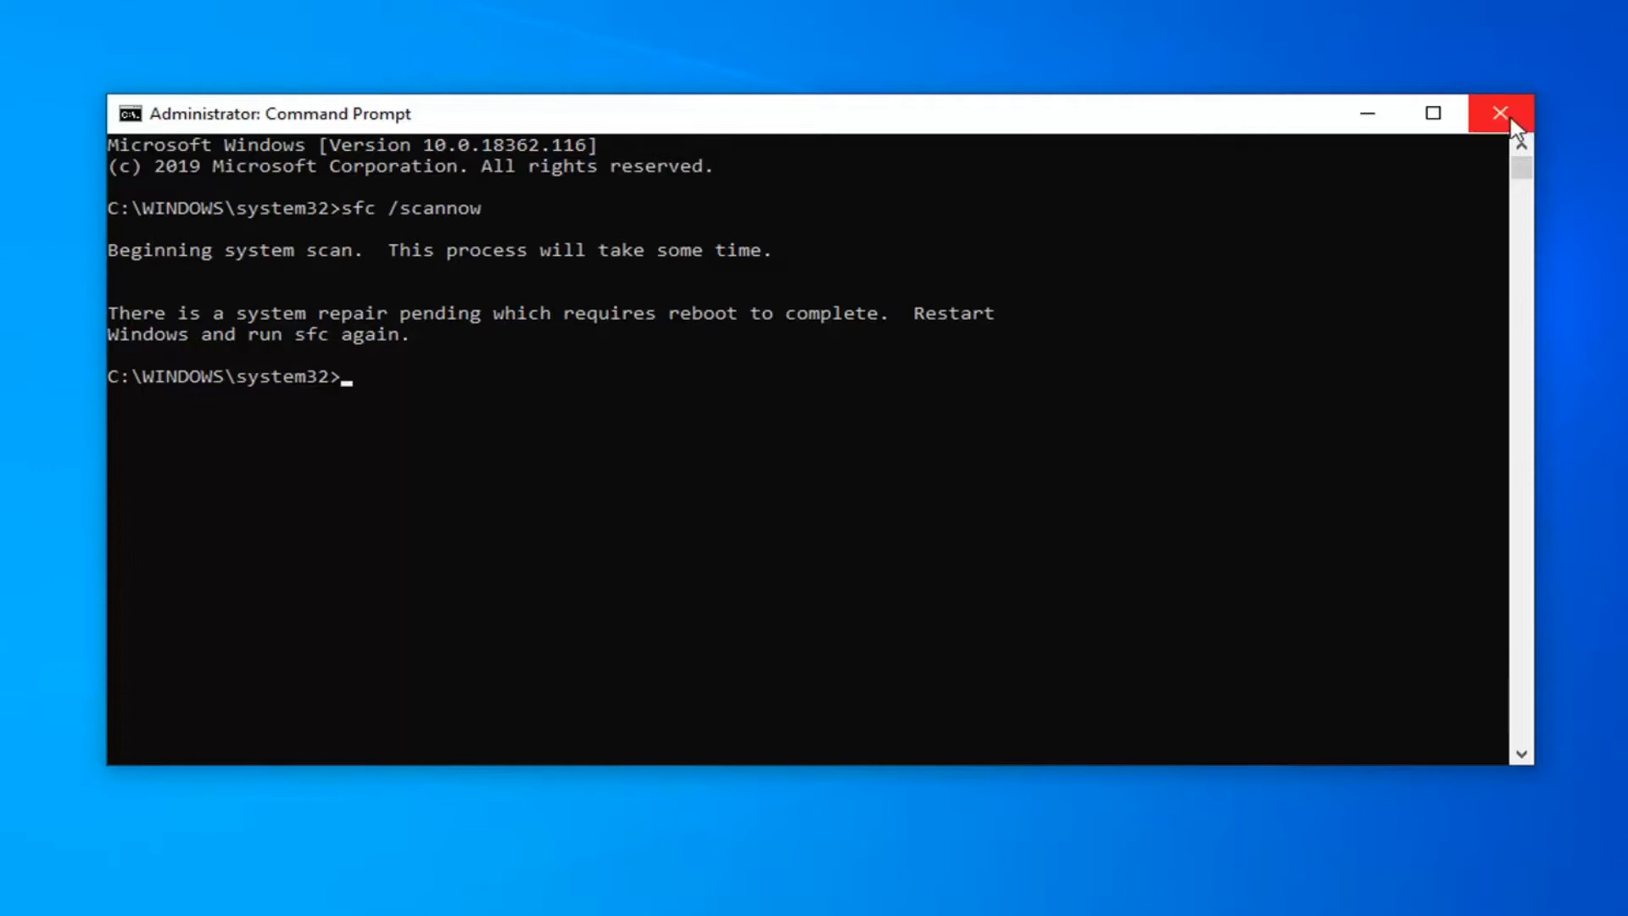
mouse_move(1493, 152)
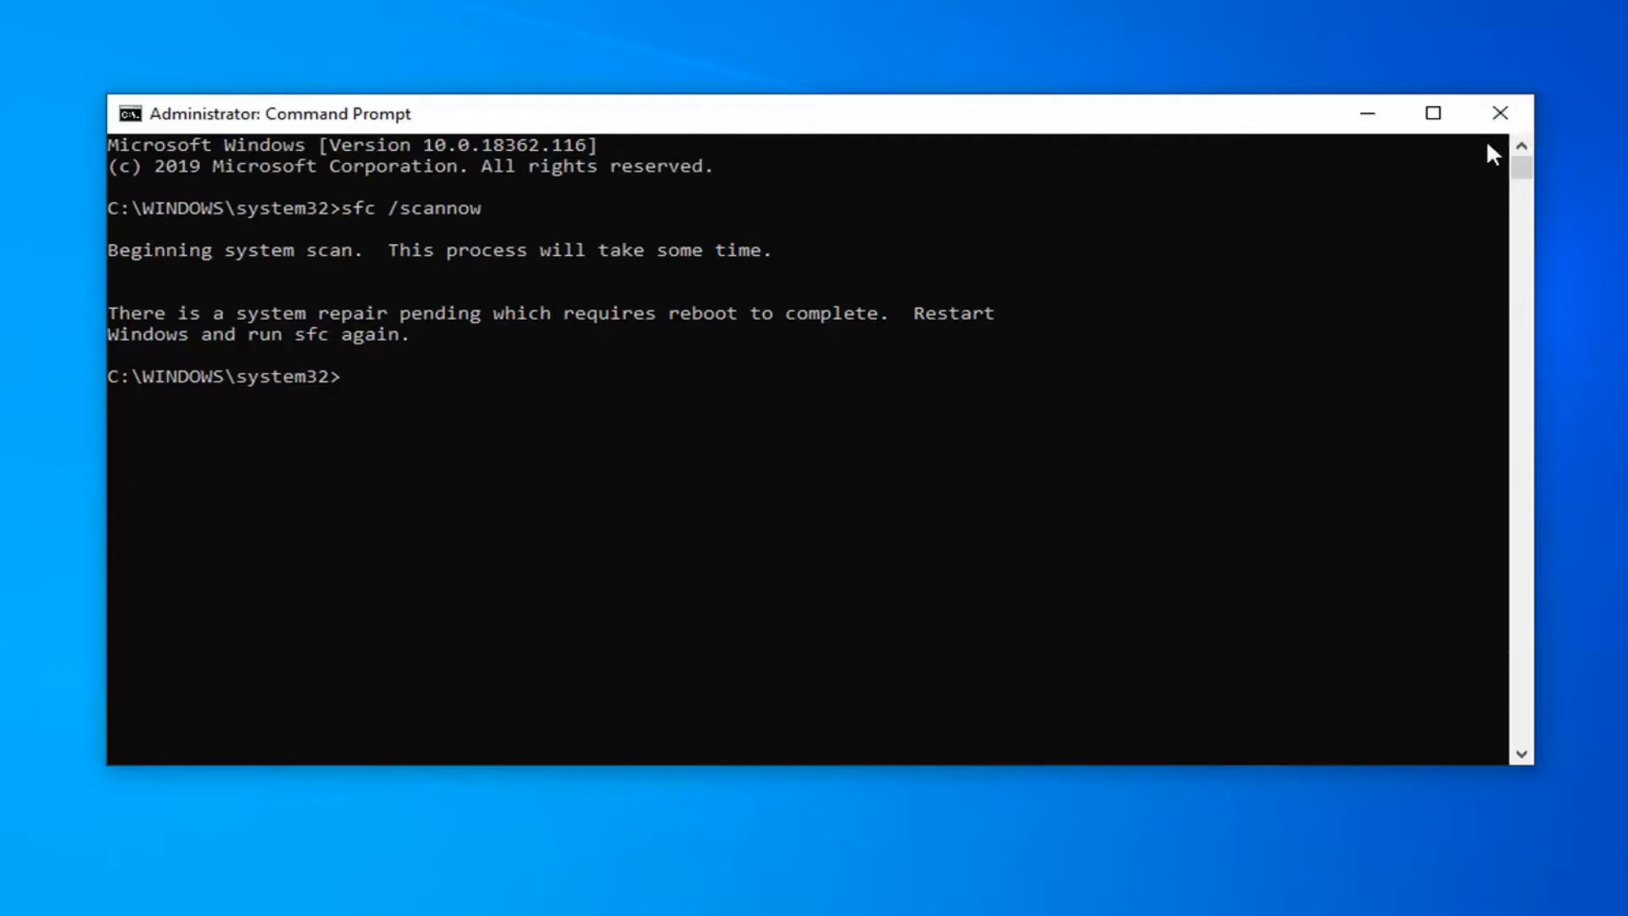
- Close Command Prompt once the scan reports a pending repair requiring a reboot
click(1499, 112)
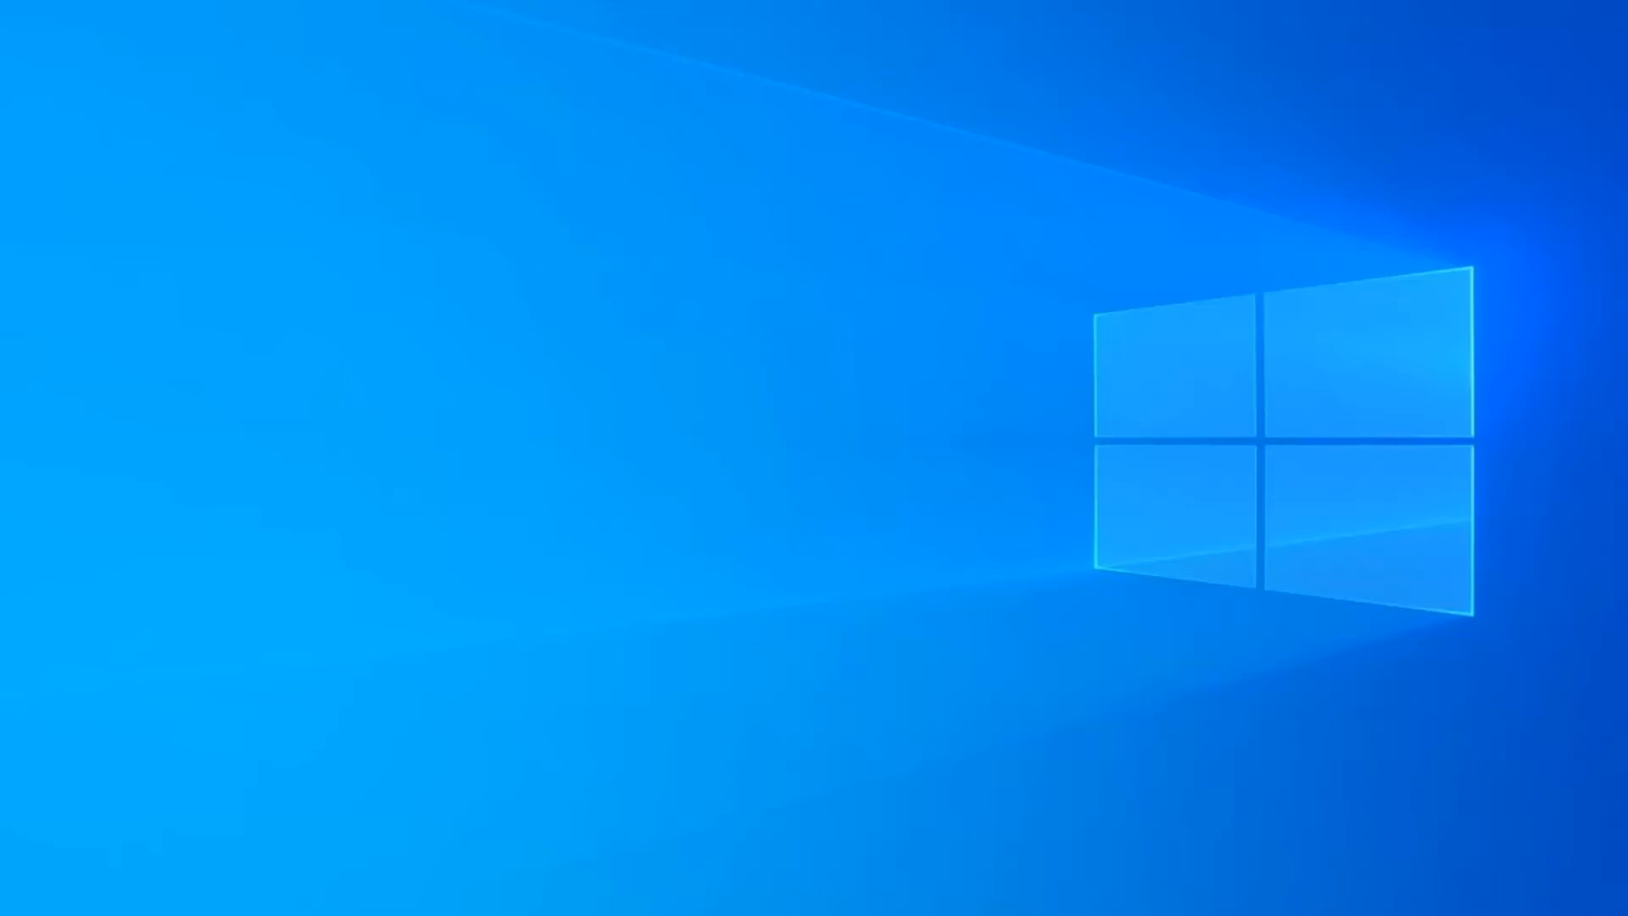